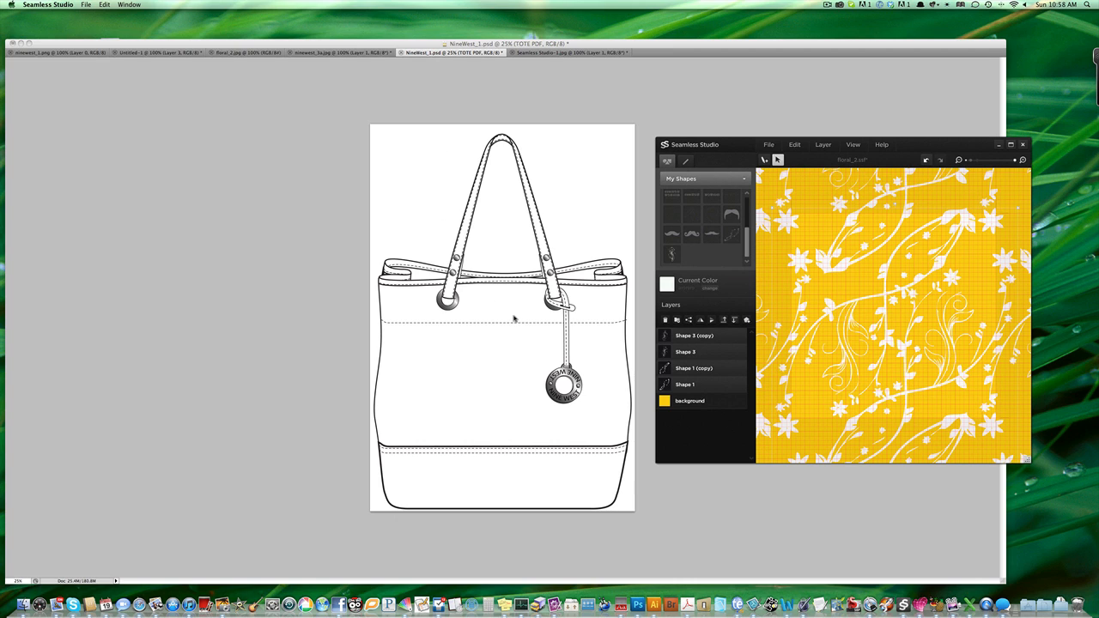
pyautogui.moveTo(879, 278)
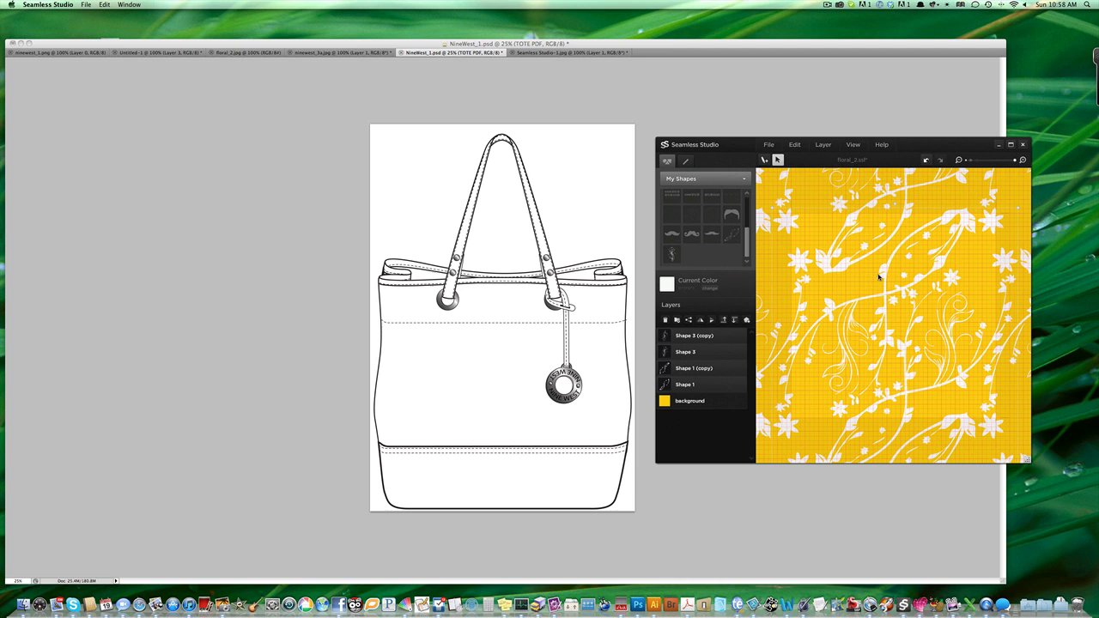
pyautogui.moveTo(615, 270)
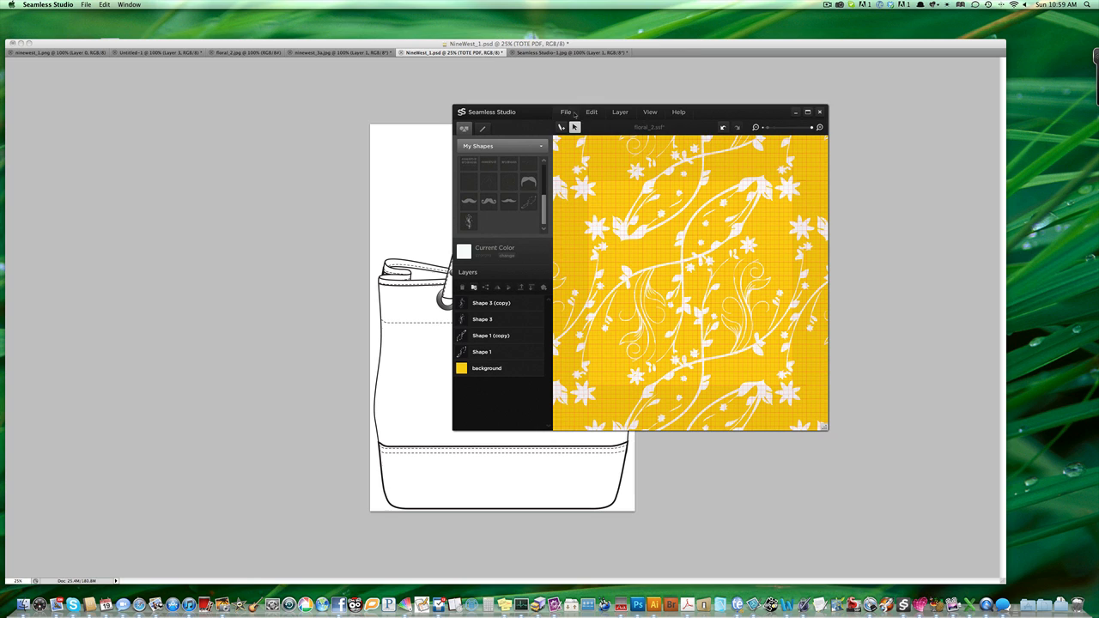
pyautogui.click(591, 111)
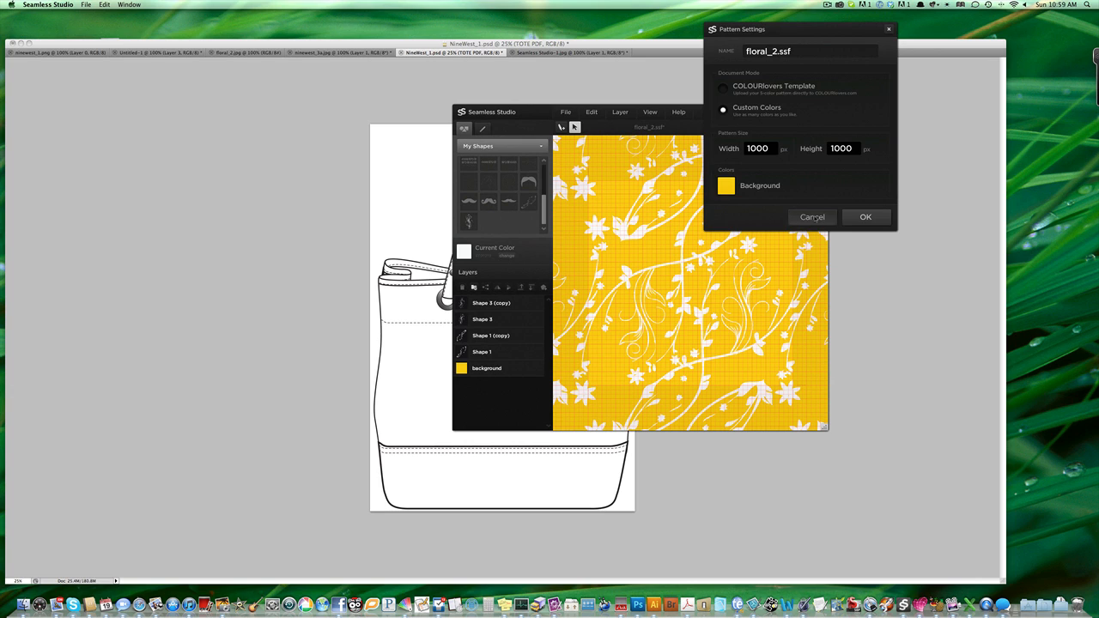
pyautogui.click(866, 217)
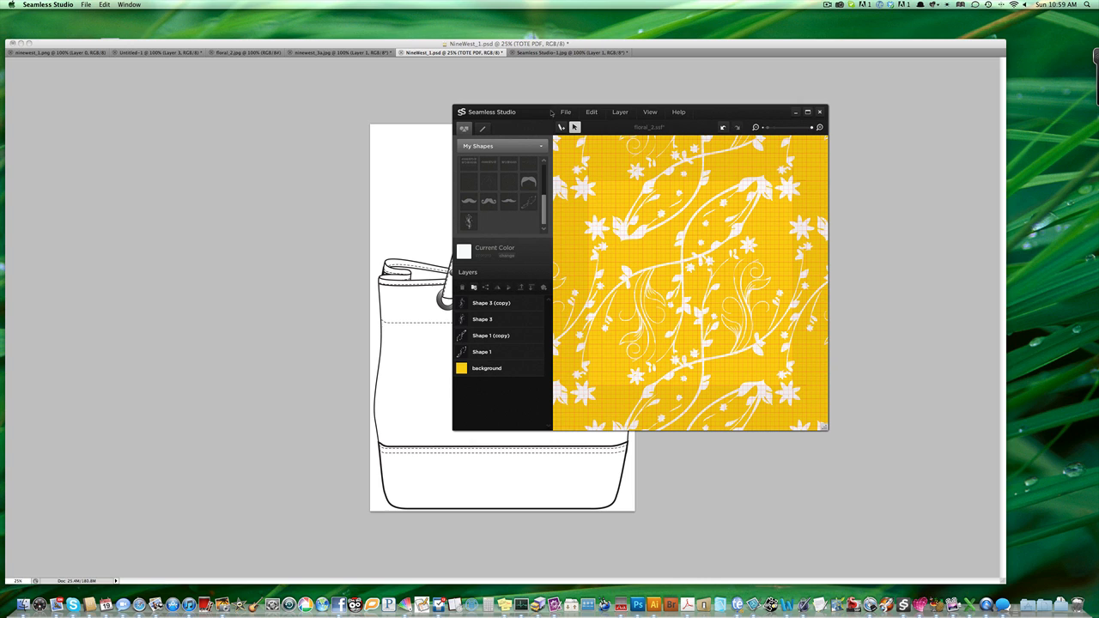
# Export the yellow floral pattern from Seamless Studio as floral_3.jpg in the contest folder
pyautogui.click(565, 111)
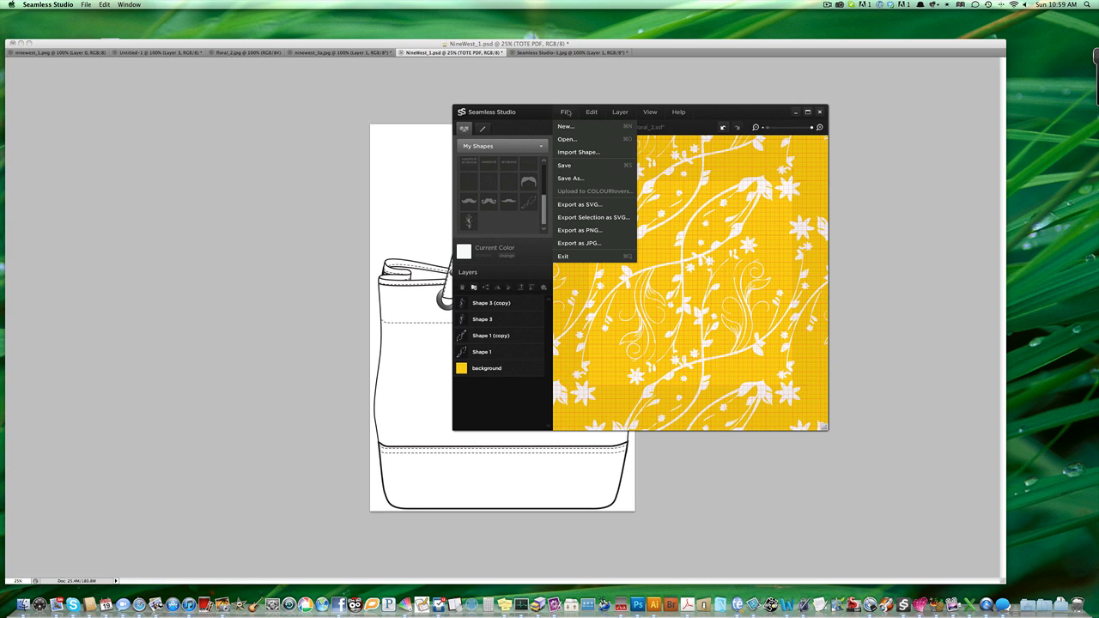
pyautogui.moveTo(592, 244)
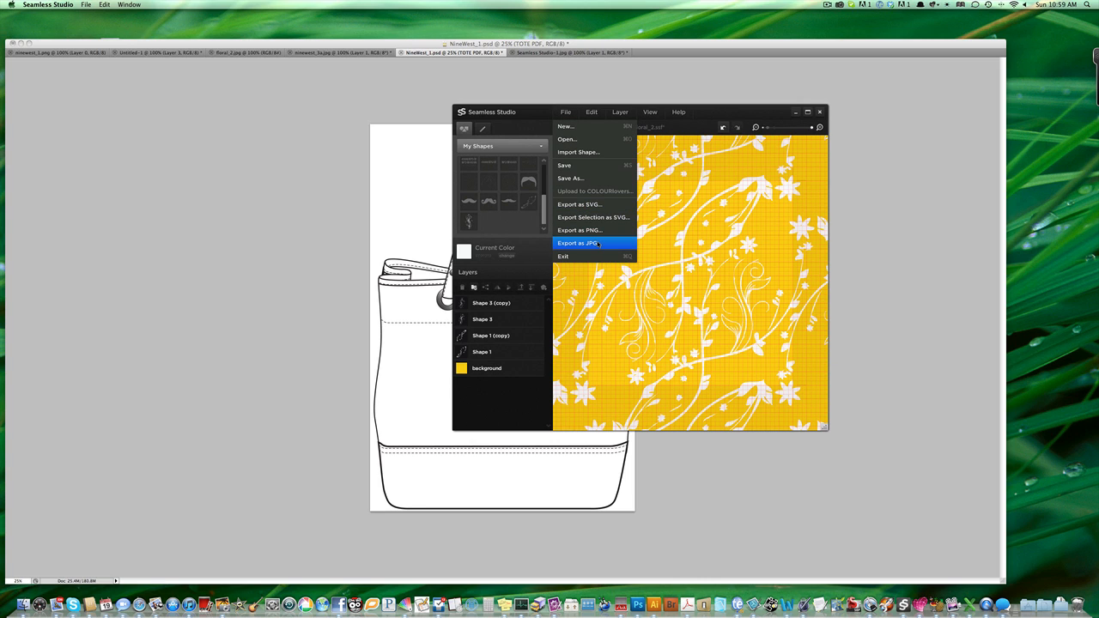
pyautogui.click(581, 244)
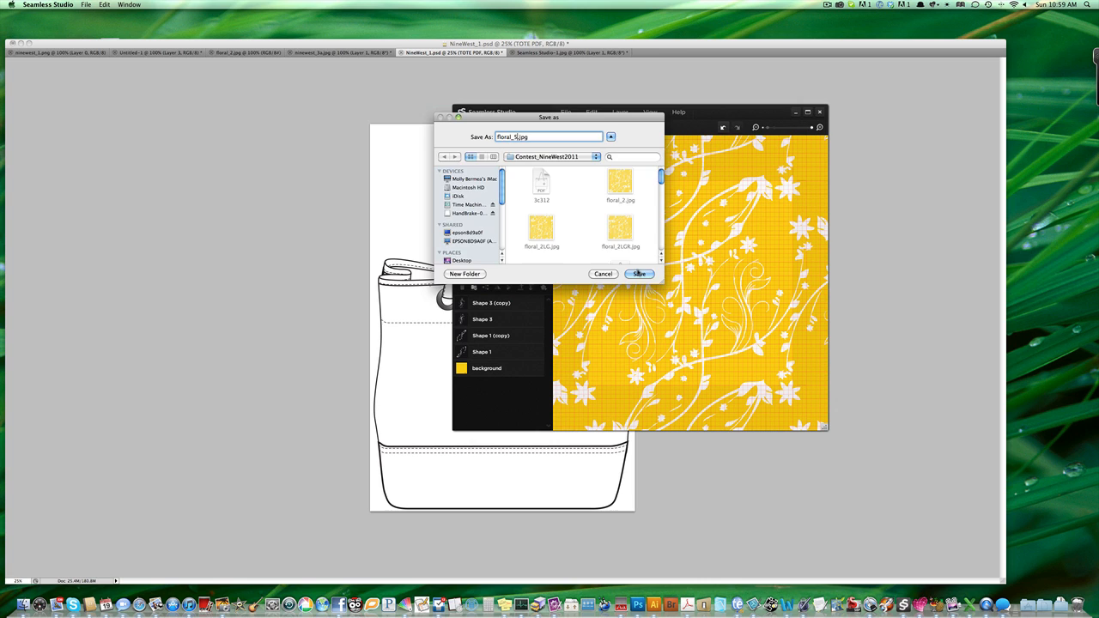
pyautogui.click(639, 275)
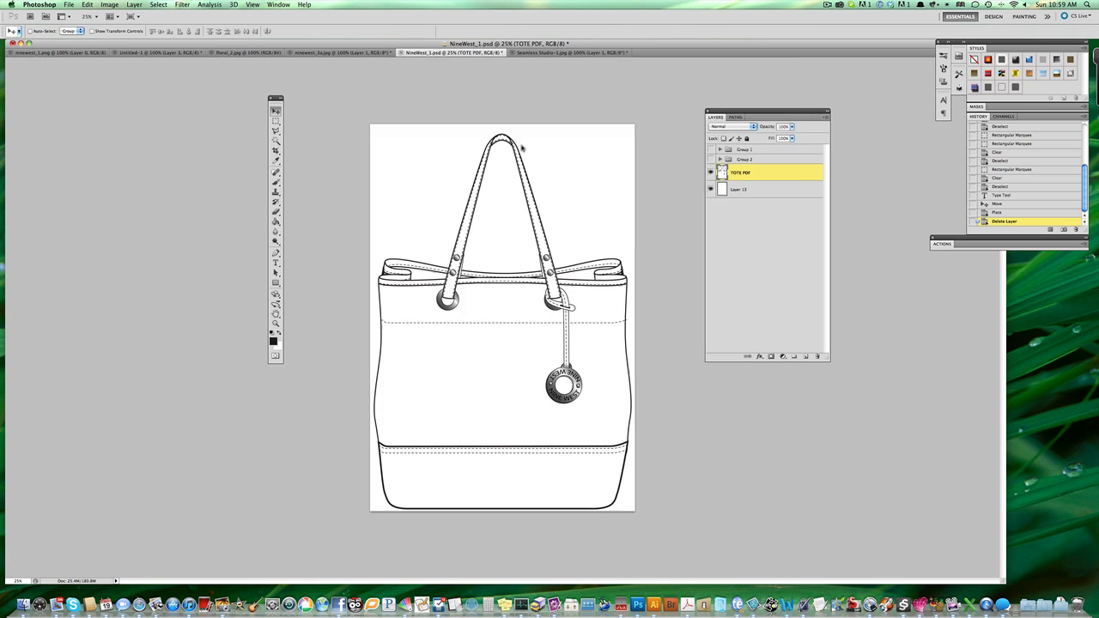
# Browse the contest folder and open floral_3.jpg as its own Photoshop document
pyautogui.click(72, 6)
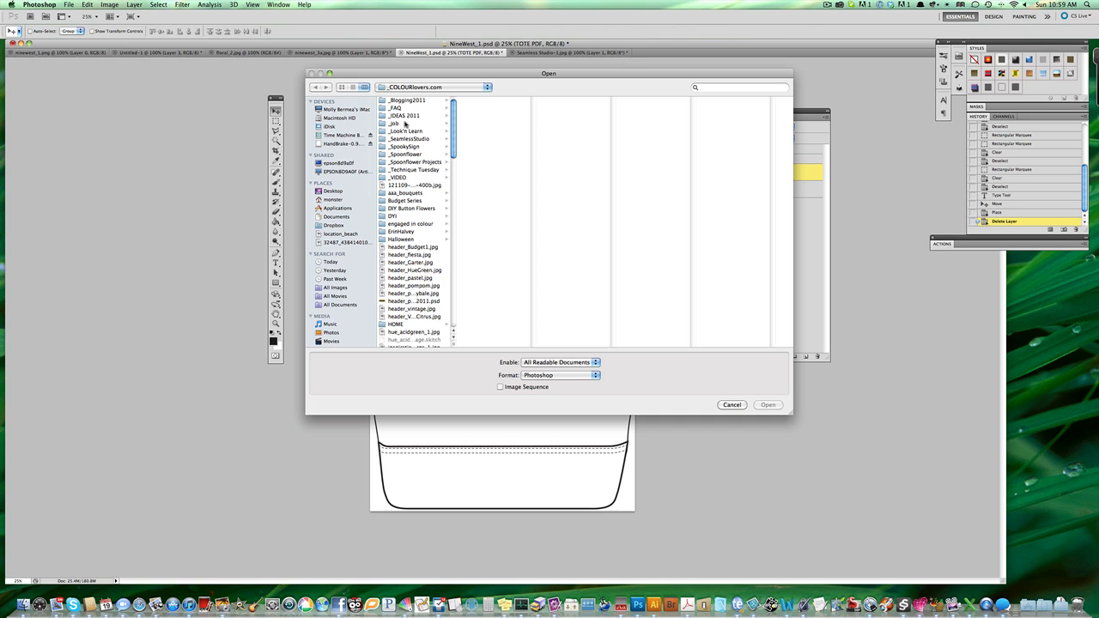
pyautogui.click(402, 117)
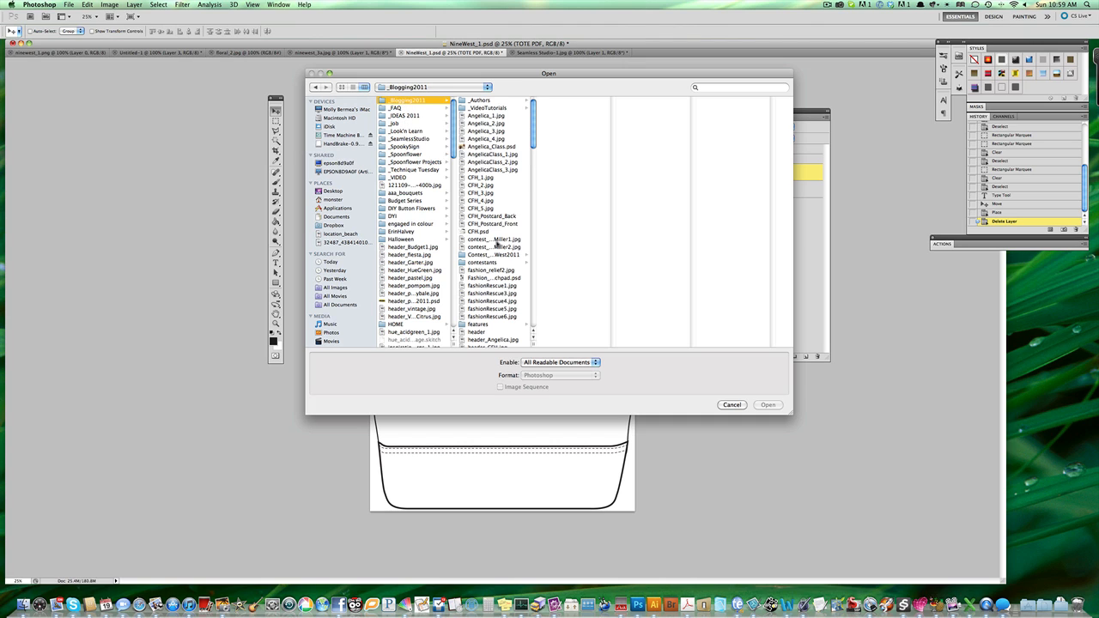
pyautogui.click(492, 254)
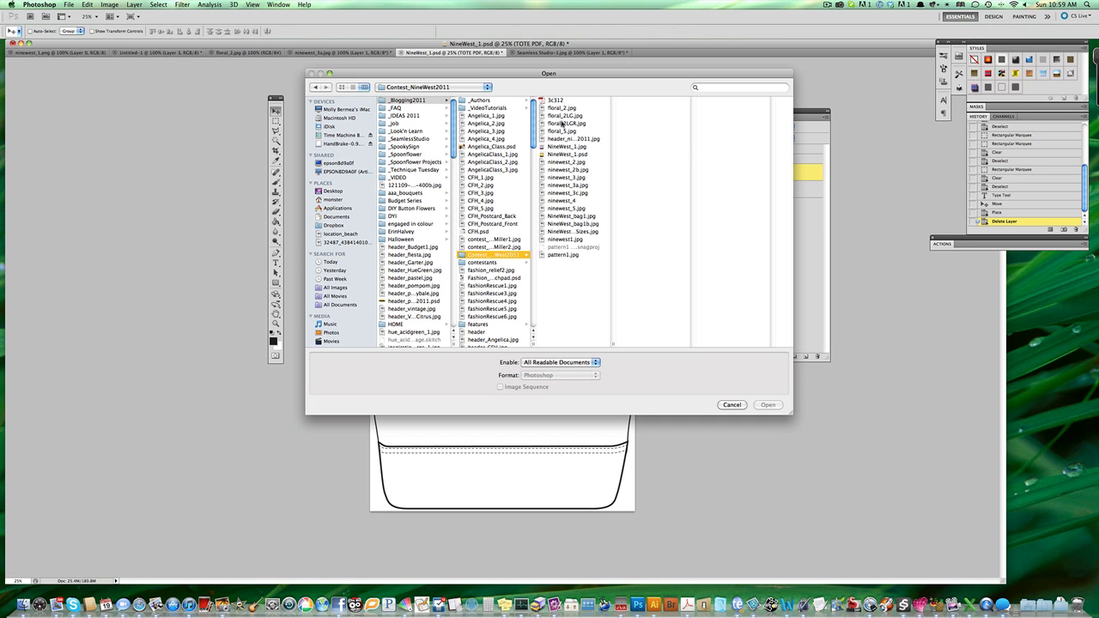
pyautogui.click(560, 210)
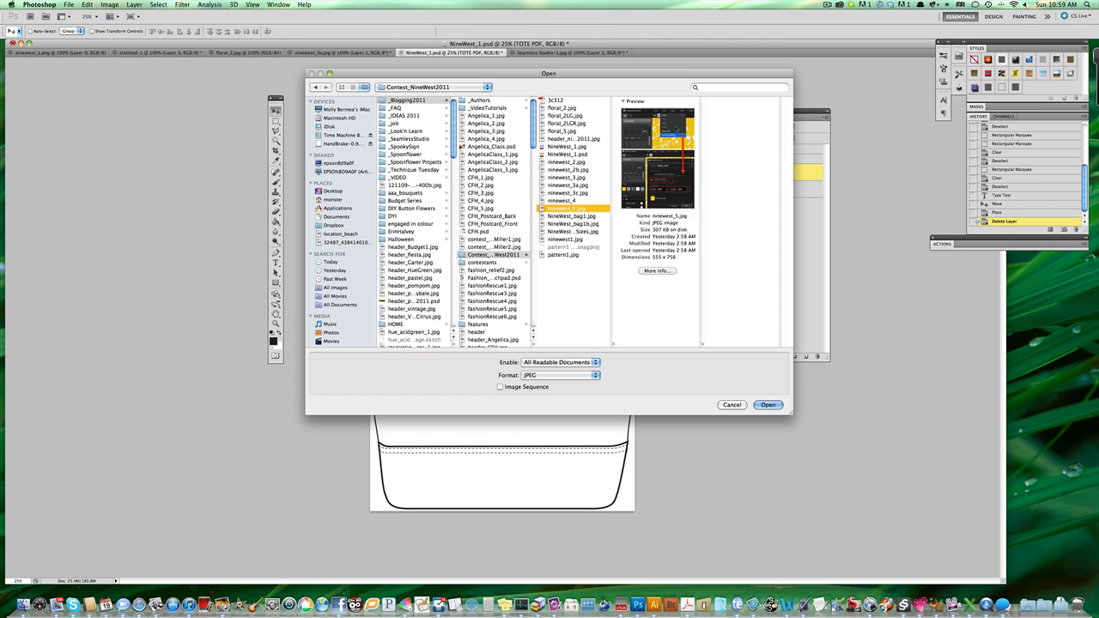
pyautogui.click(561, 254)
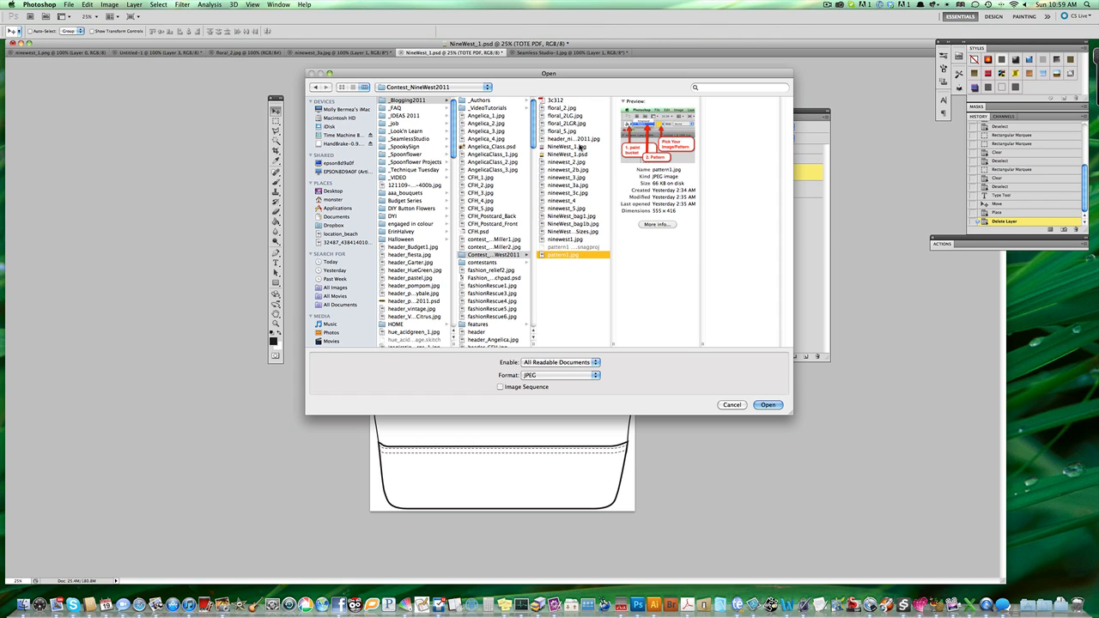
pyautogui.click(559, 131)
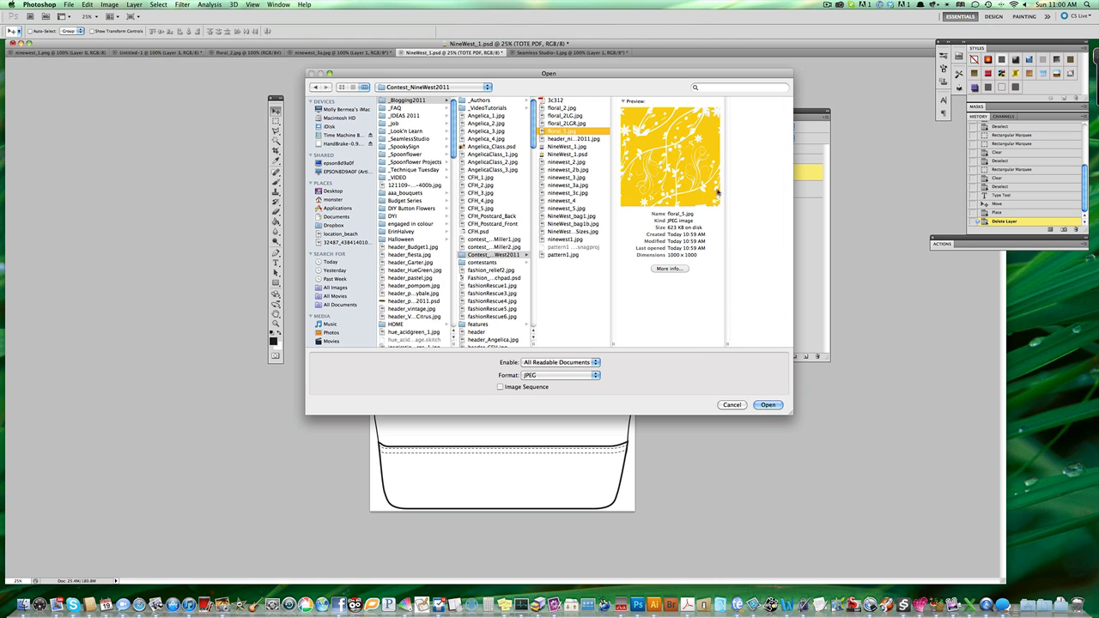
pyautogui.click(732, 405)
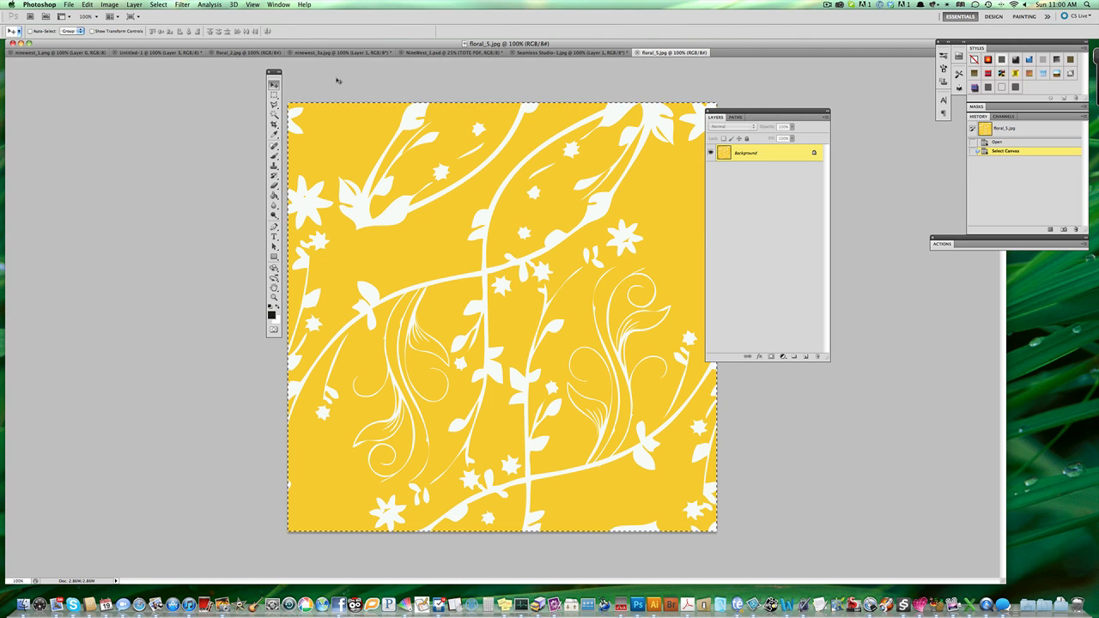
# Define the floral image as a pattern preset named floral_3.jpg
pyautogui.click(93, 7)
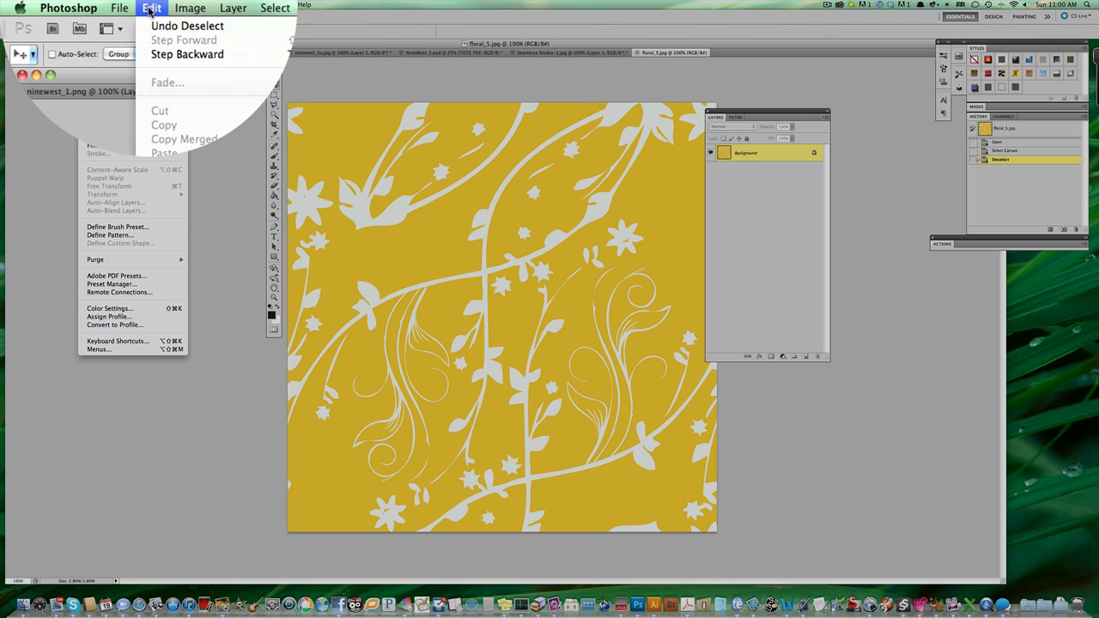
pyautogui.click(110, 236)
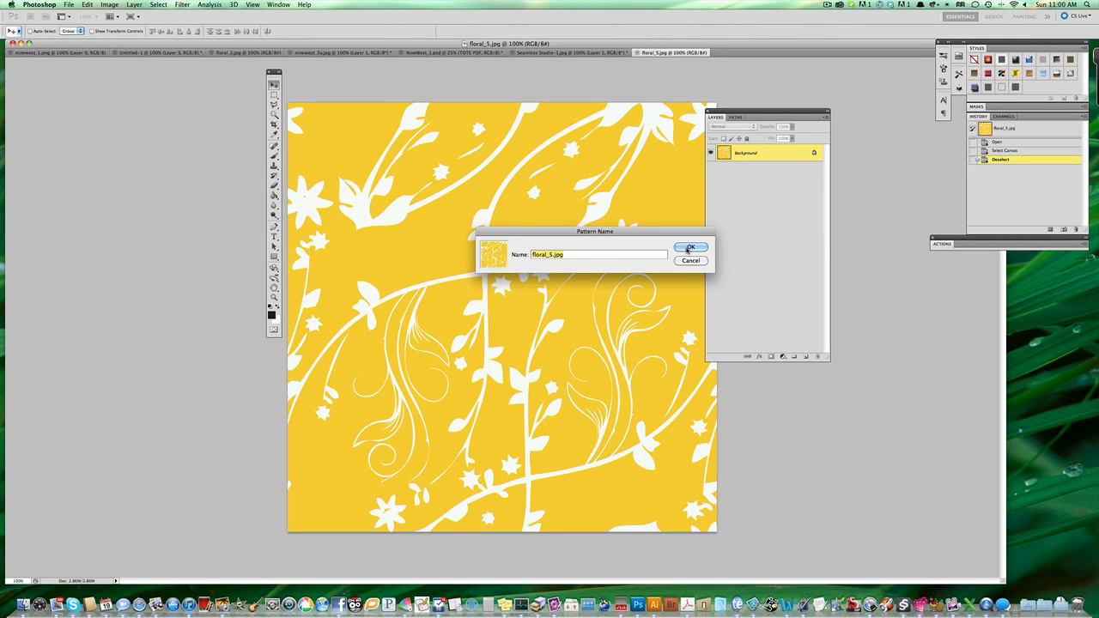
pyautogui.click(688, 248)
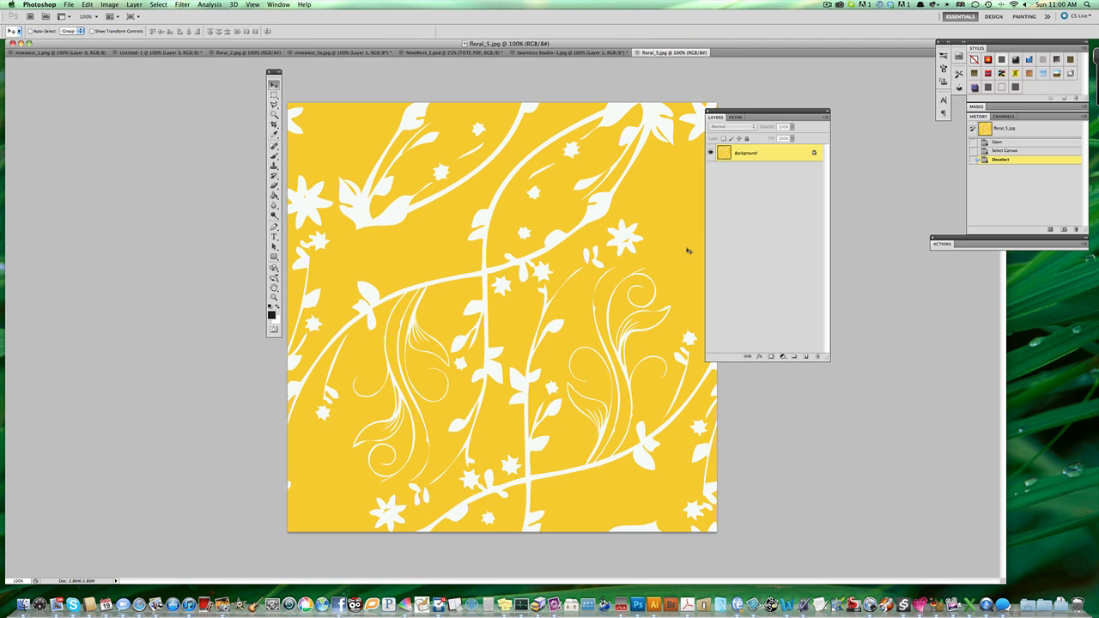
pyautogui.click(584, 53)
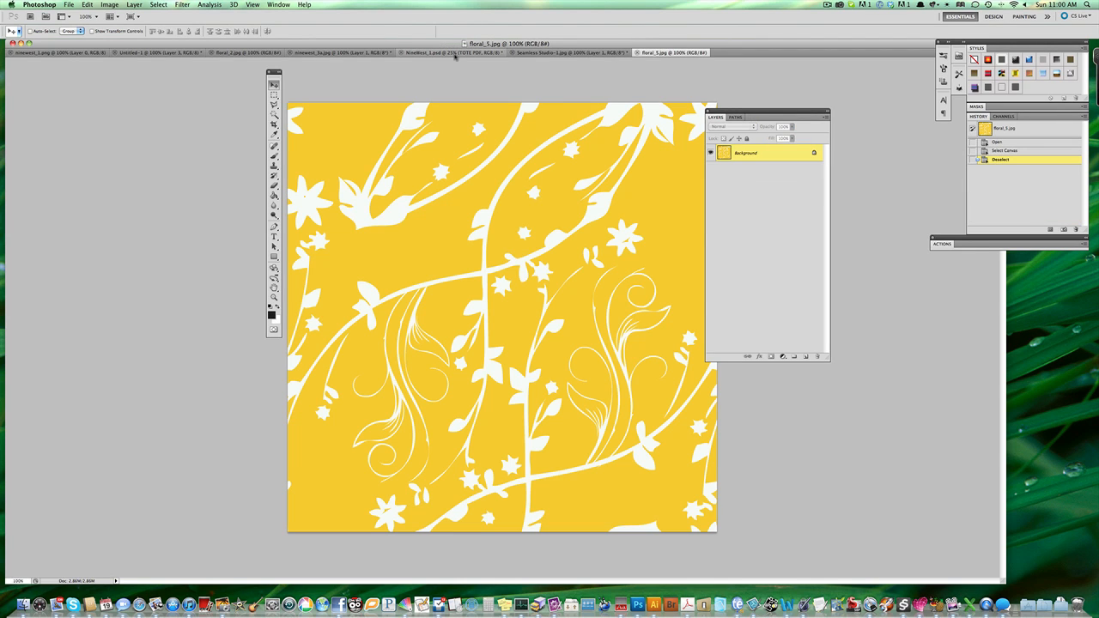
# Return to the tote bag document and toggle the background layer off and back on
pyautogui.click(450, 53)
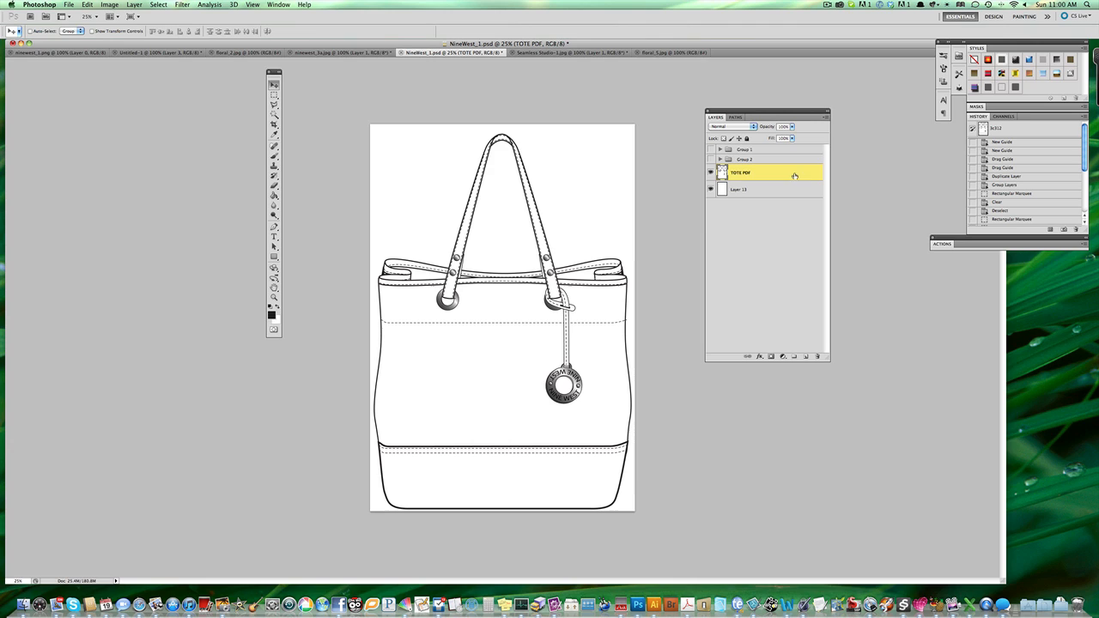
pyautogui.moveTo(768, 175)
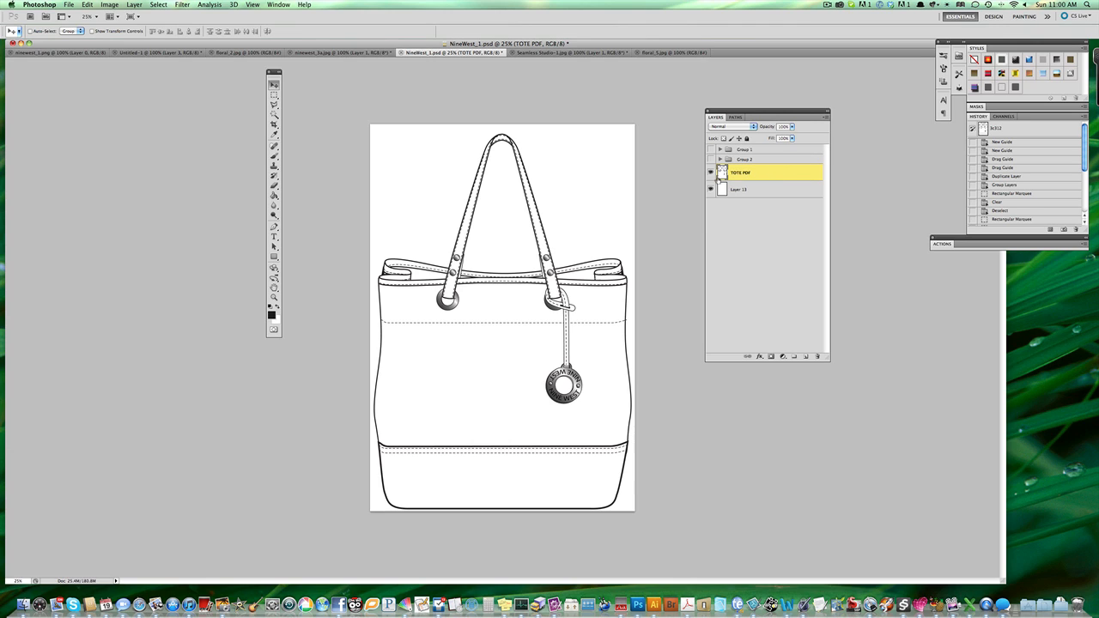
pyautogui.click(752, 187)
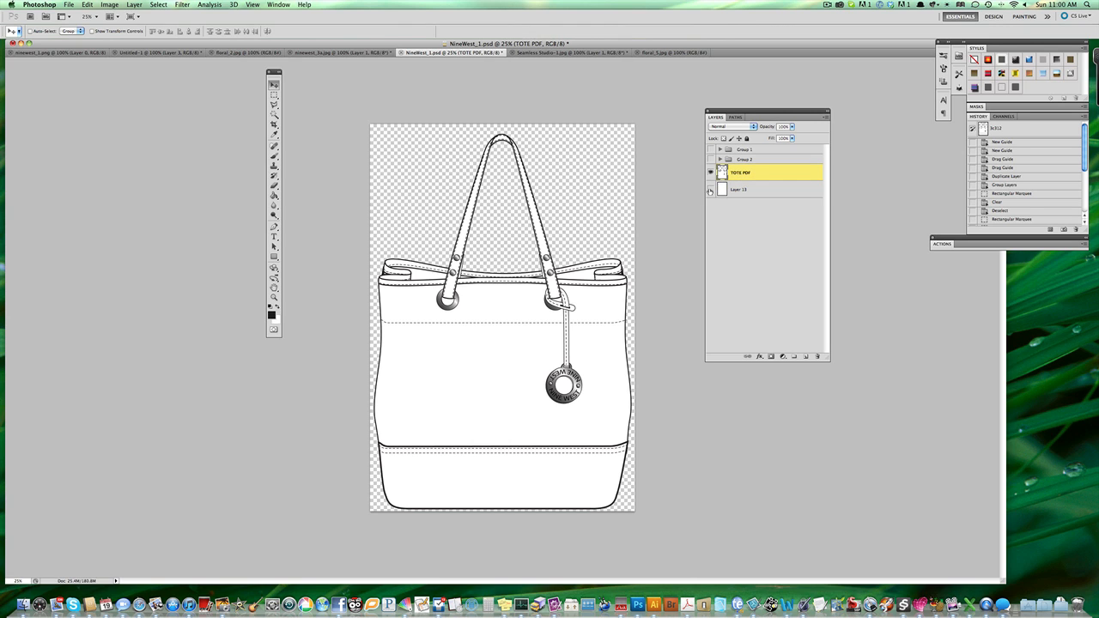
pyautogui.moveTo(711, 191)
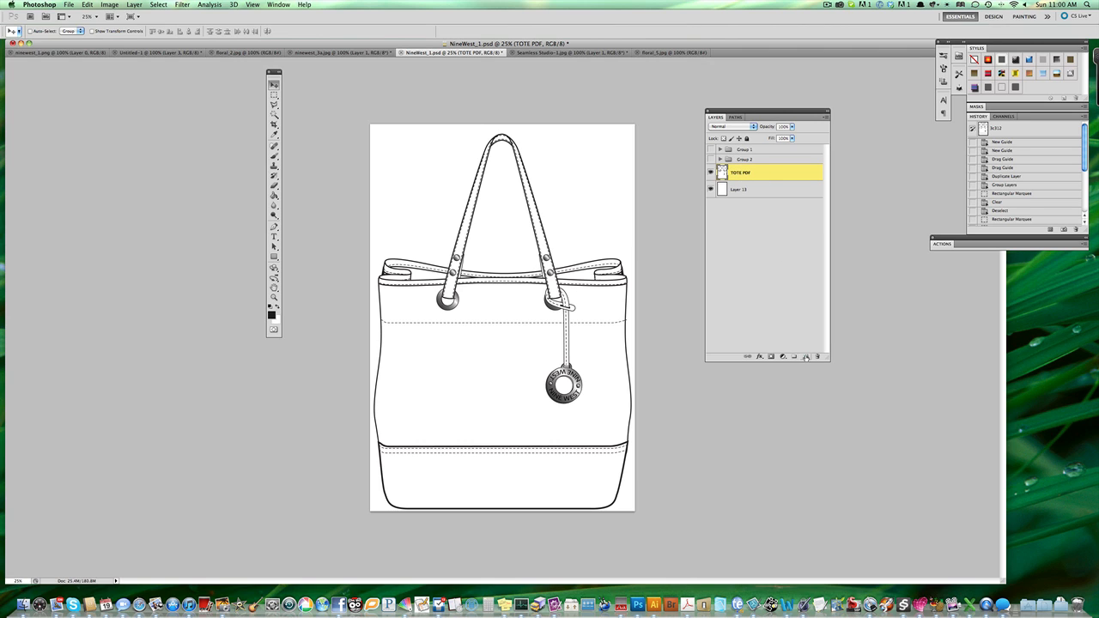
pyautogui.click(710, 161)
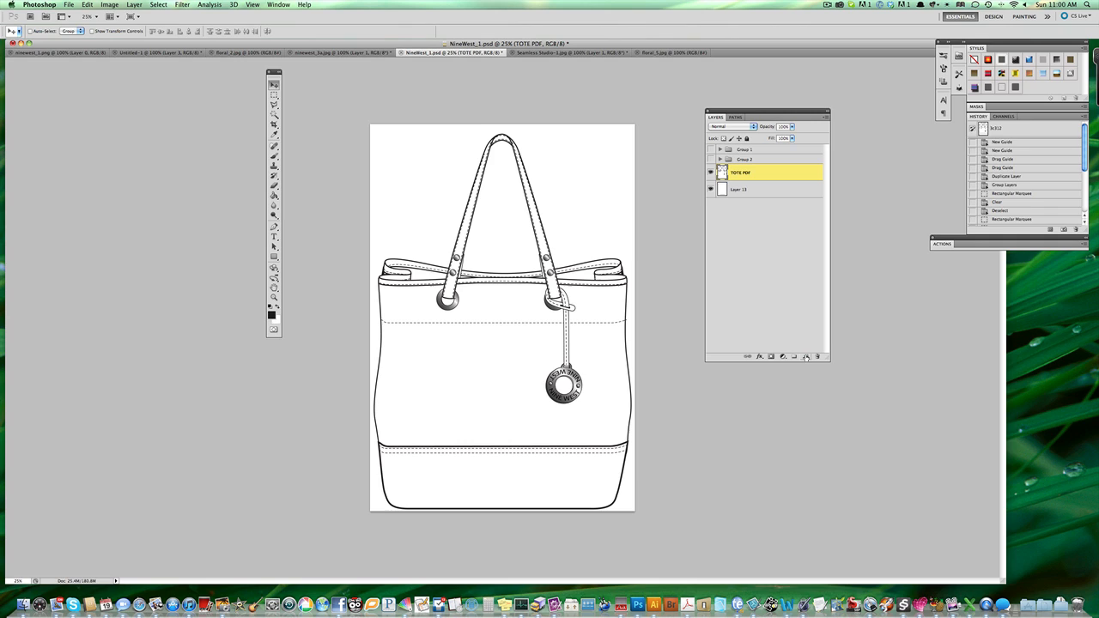
# Switch to colour-based selection and add a new empty layer above the tote bag drawing layer
pyautogui.click(793, 355)
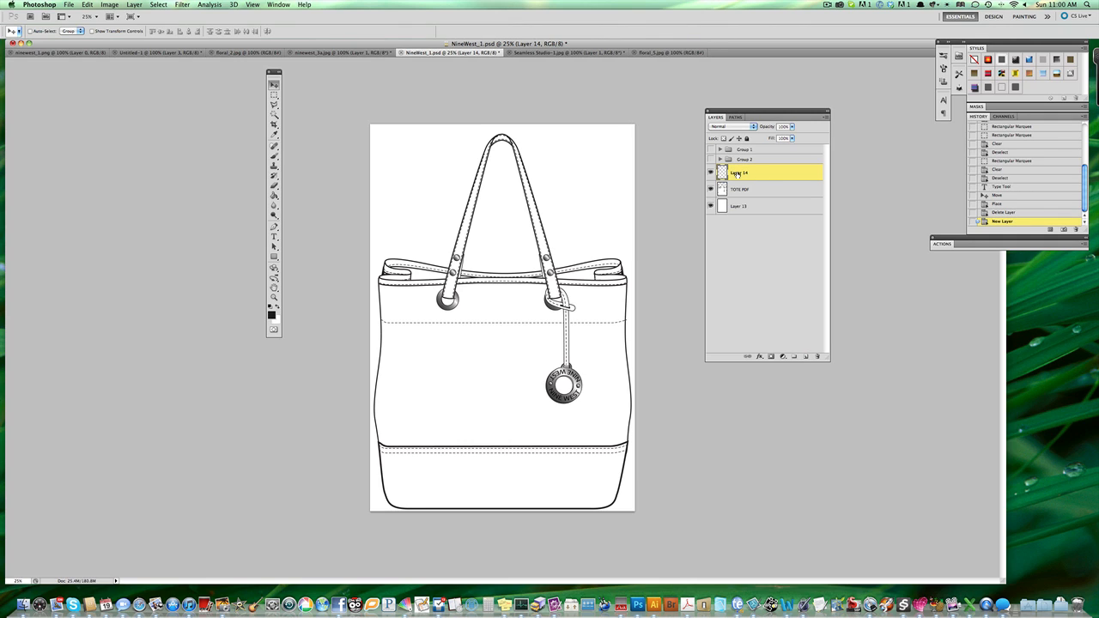
pyautogui.click(740, 189)
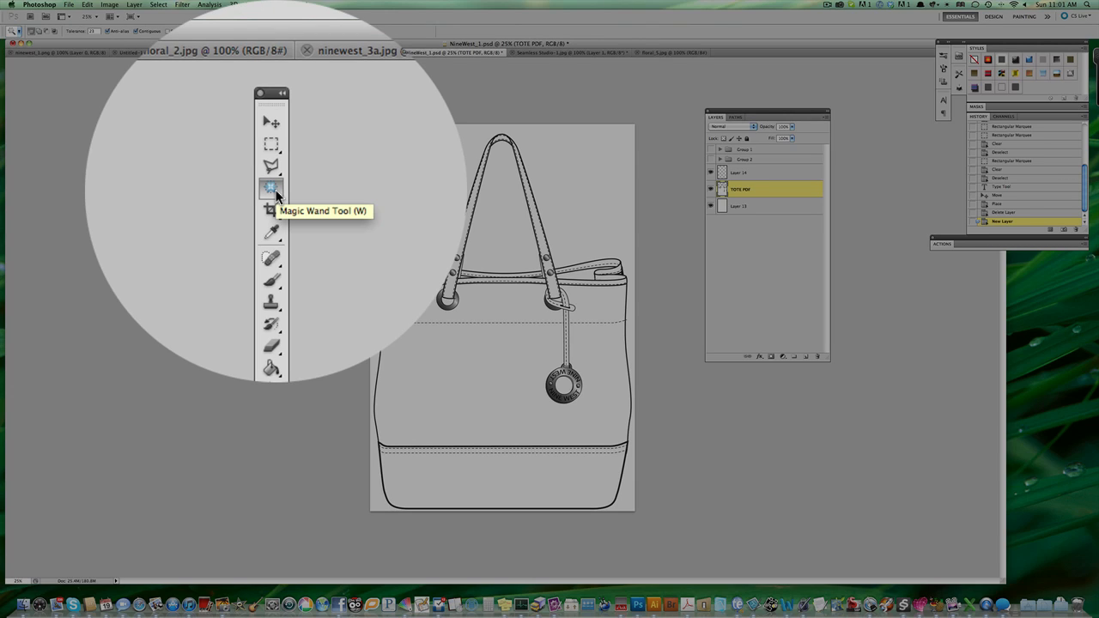
pyautogui.click(272, 187)
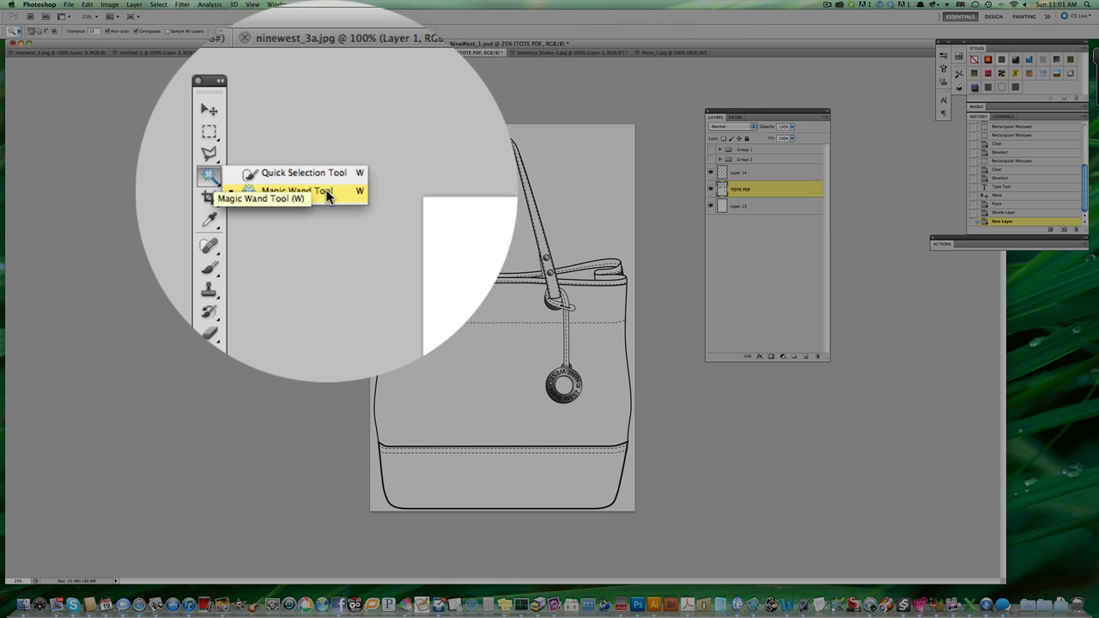
pyautogui.click(292, 191)
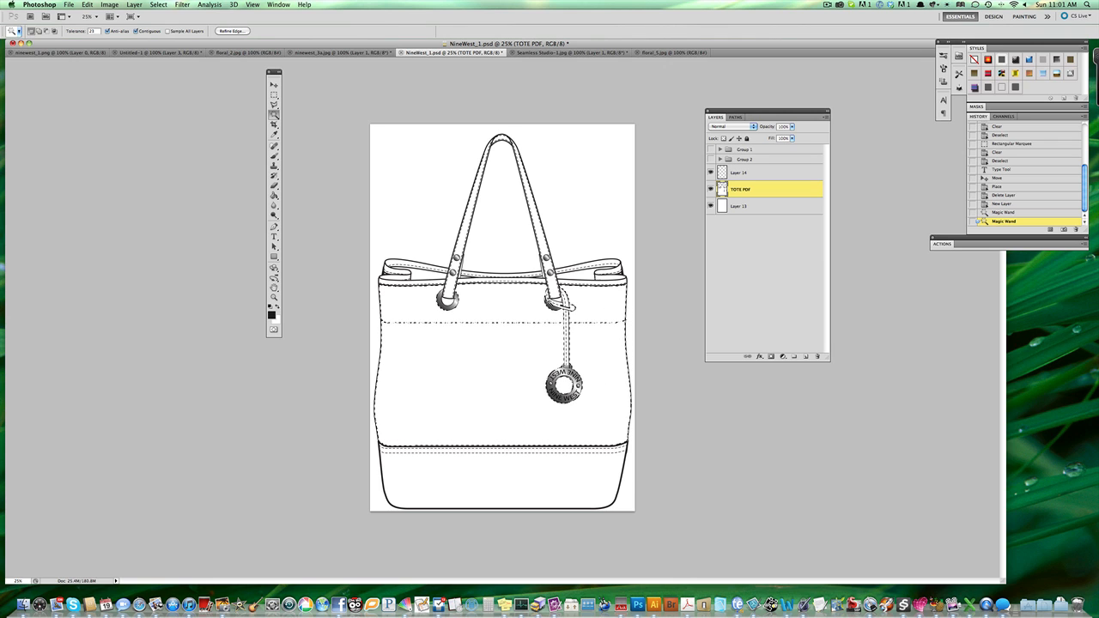
pyautogui.moveTo(567, 399)
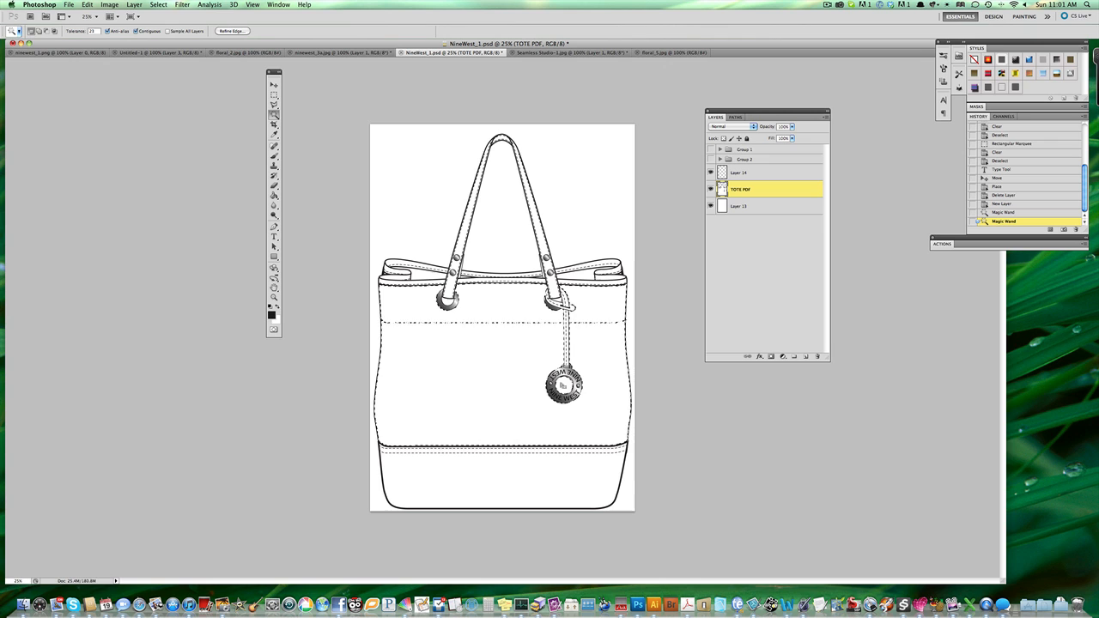
pyautogui.moveTo(566, 400)
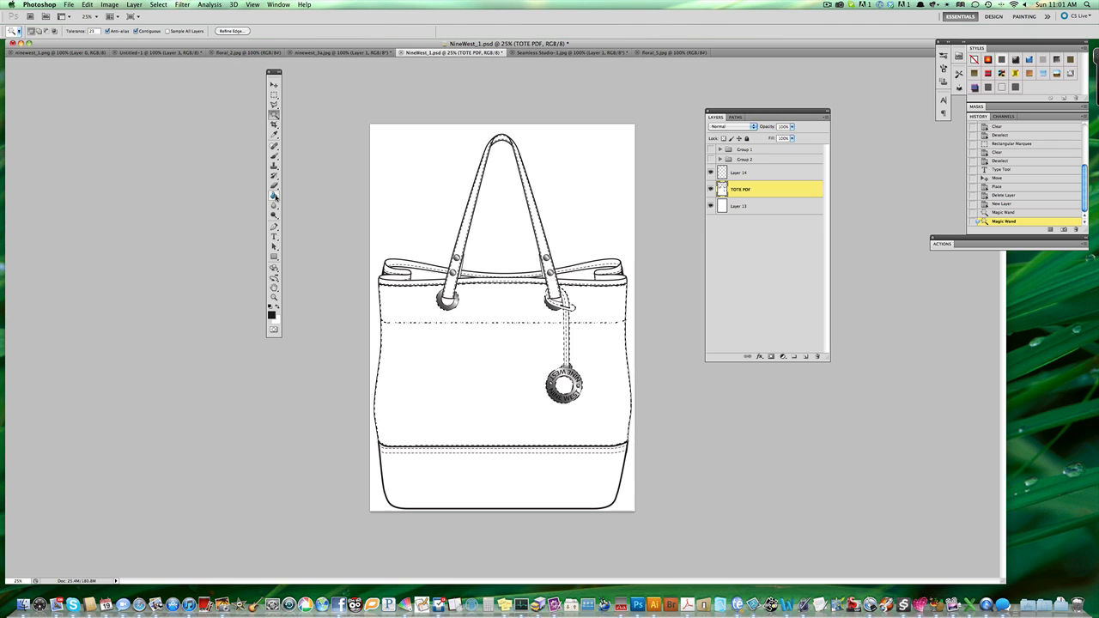
pyautogui.click(273, 199)
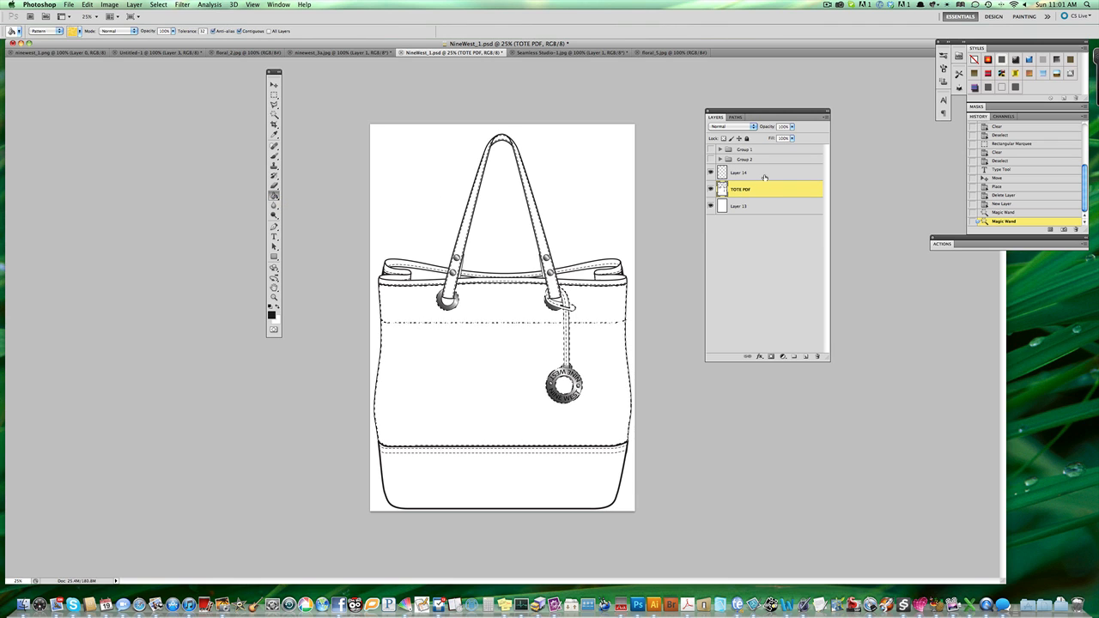
pyautogui.click(756, 172)
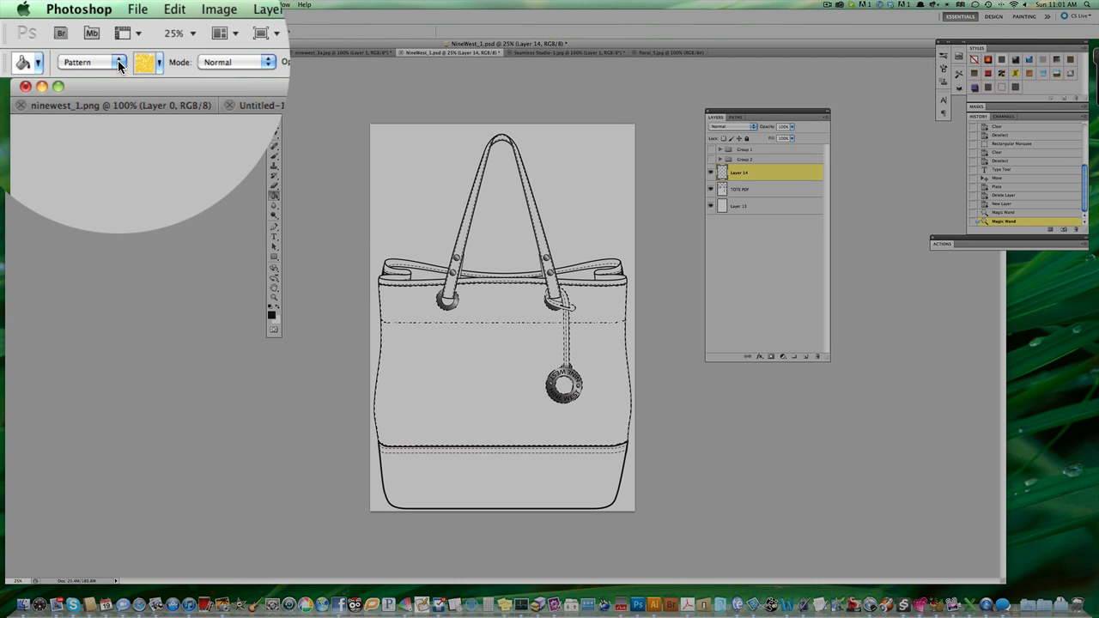
# Set the Paint Bucket source to Pattern and choose the yellow floral pattern
pyautogui.click(118, 61)
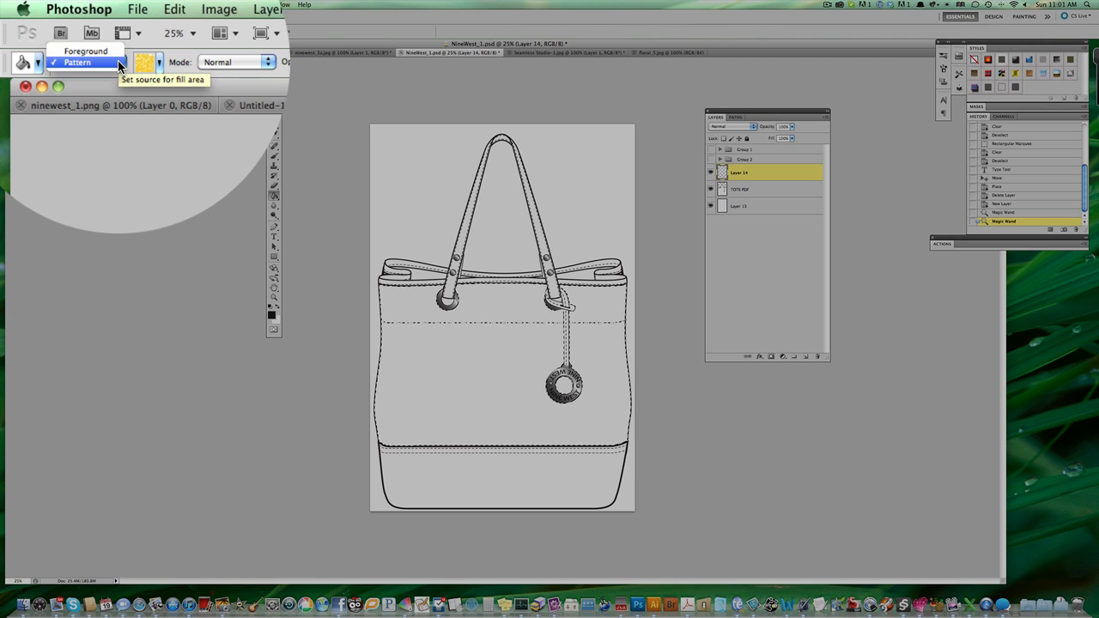
pyautogui.moveTo(90, 54)
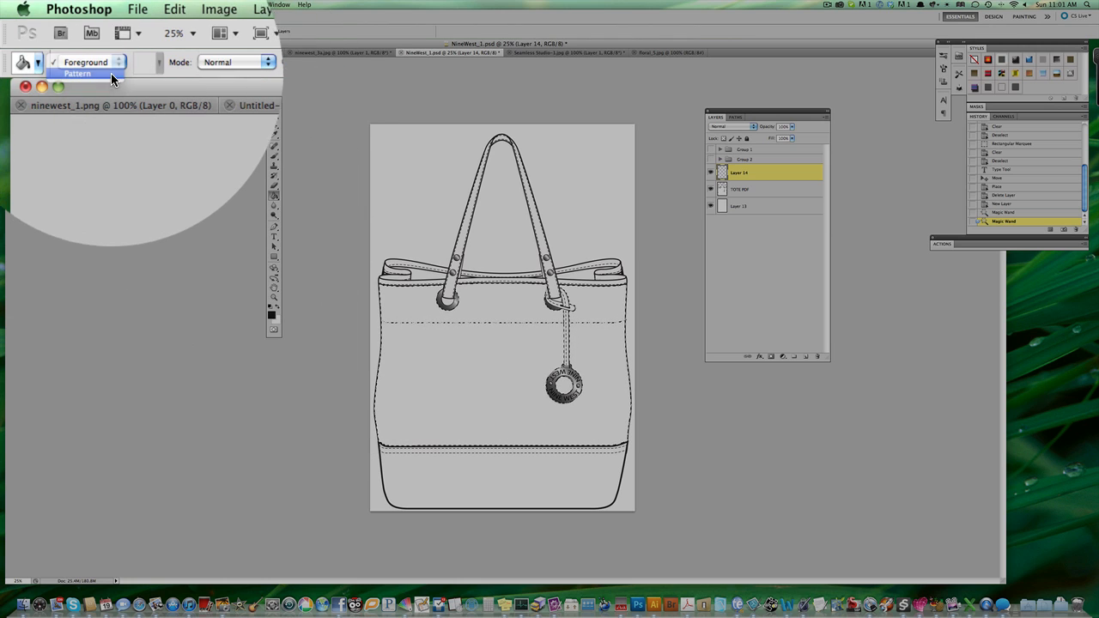
pyautogui.click(86, 62)
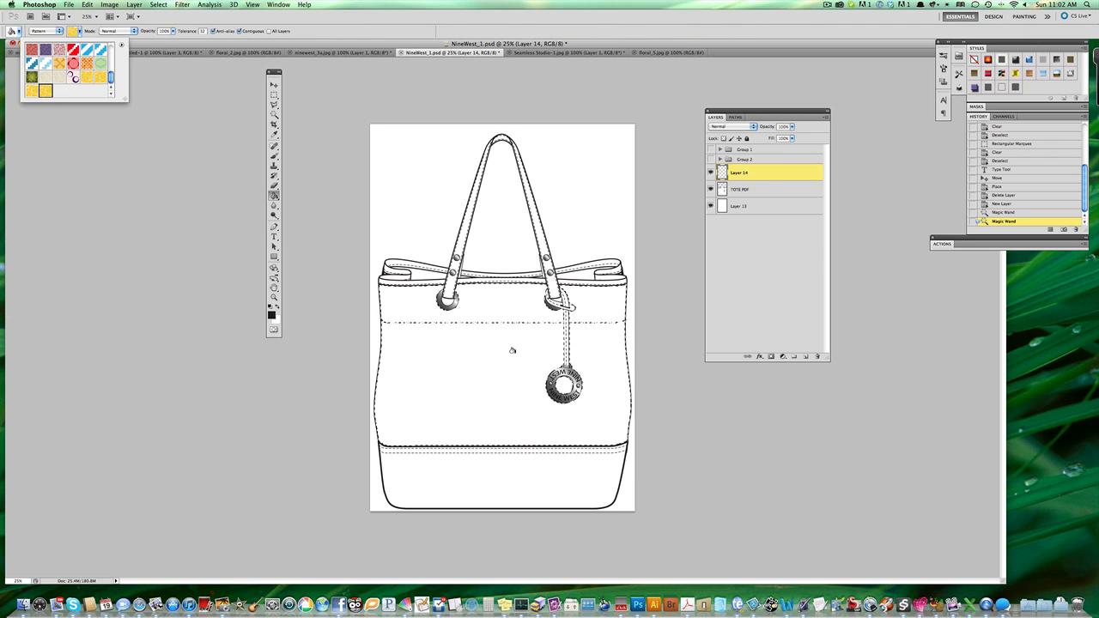
pyautogui.click(512, 351)
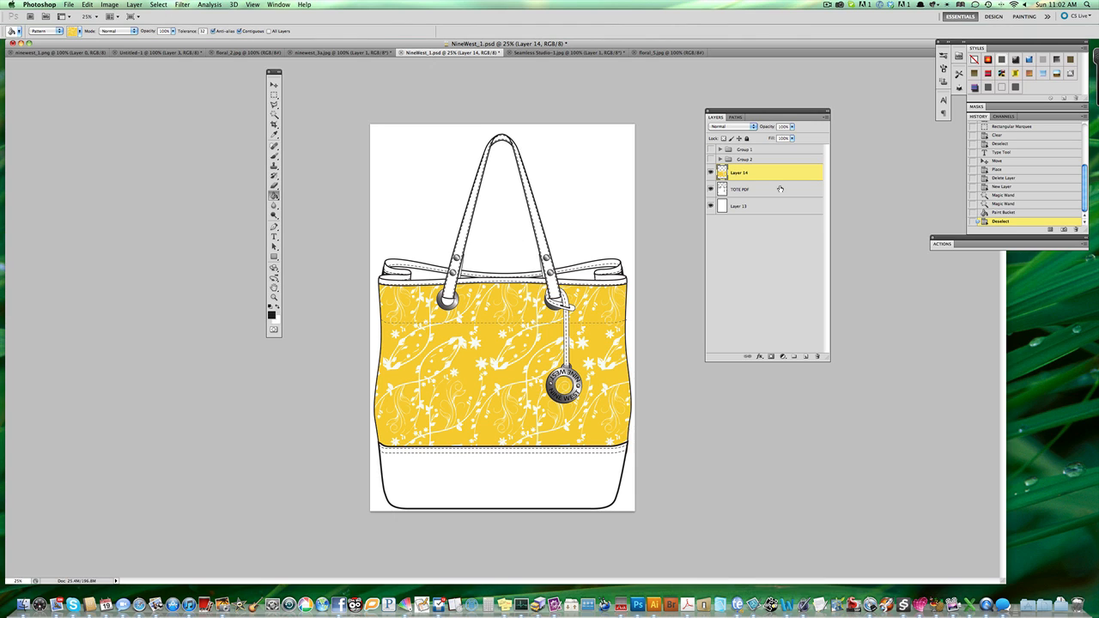
# Fill the bag body with the floral pattern and add new Layer 15 above it
pyautogui.click(763, 189)
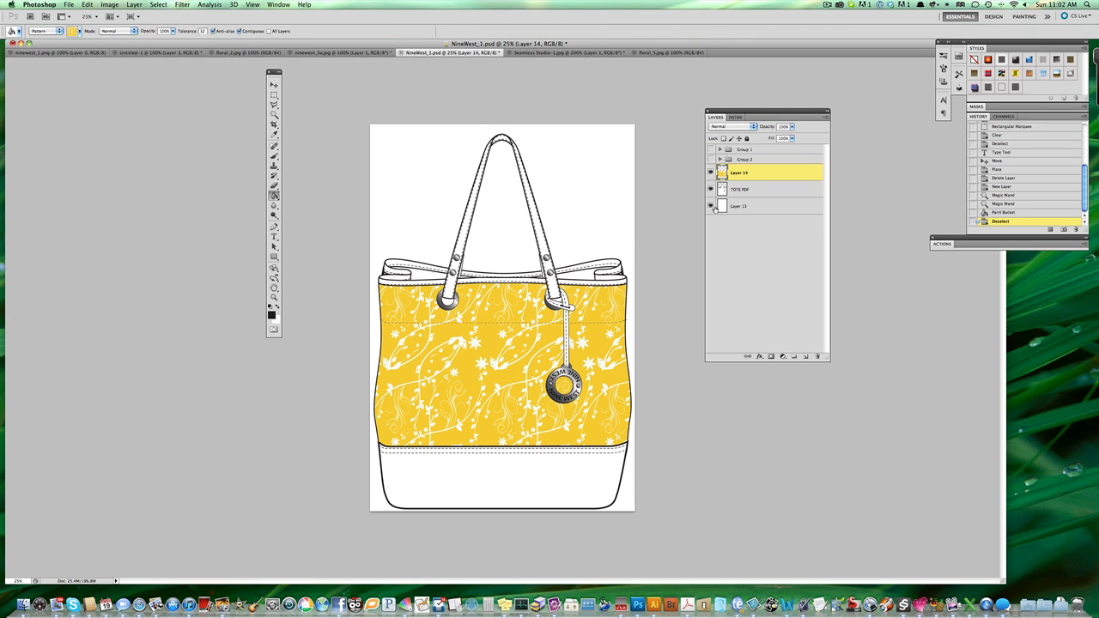
pyautogui.click(758, 189)
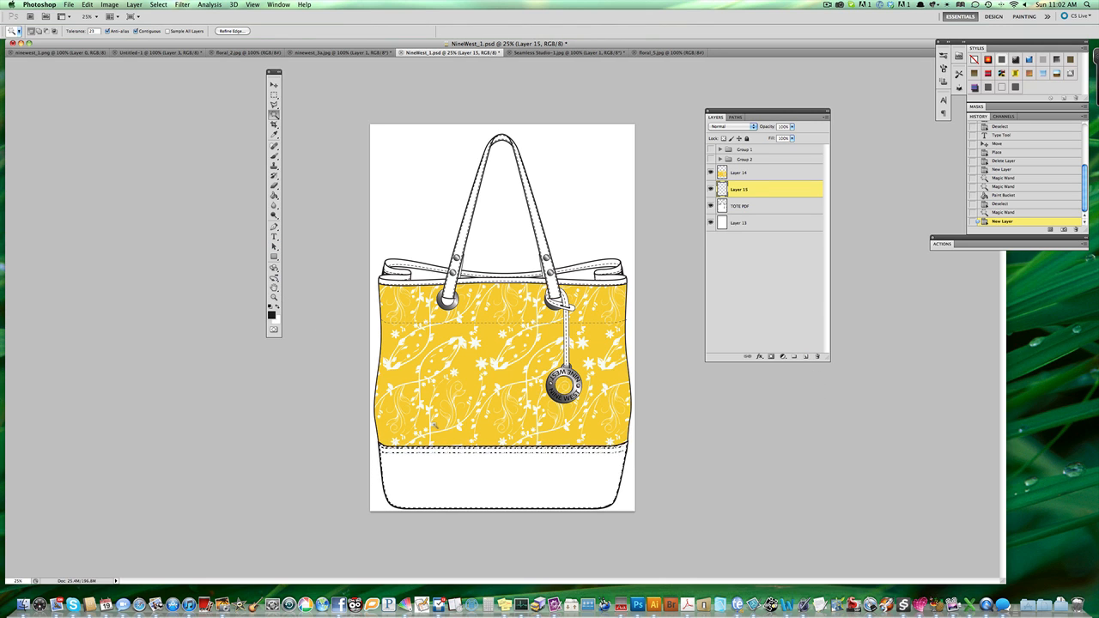
# Revisit the new layer and switch the Paint Bucket source back to a solid foreground colour
pyautogui.click(273, 209)
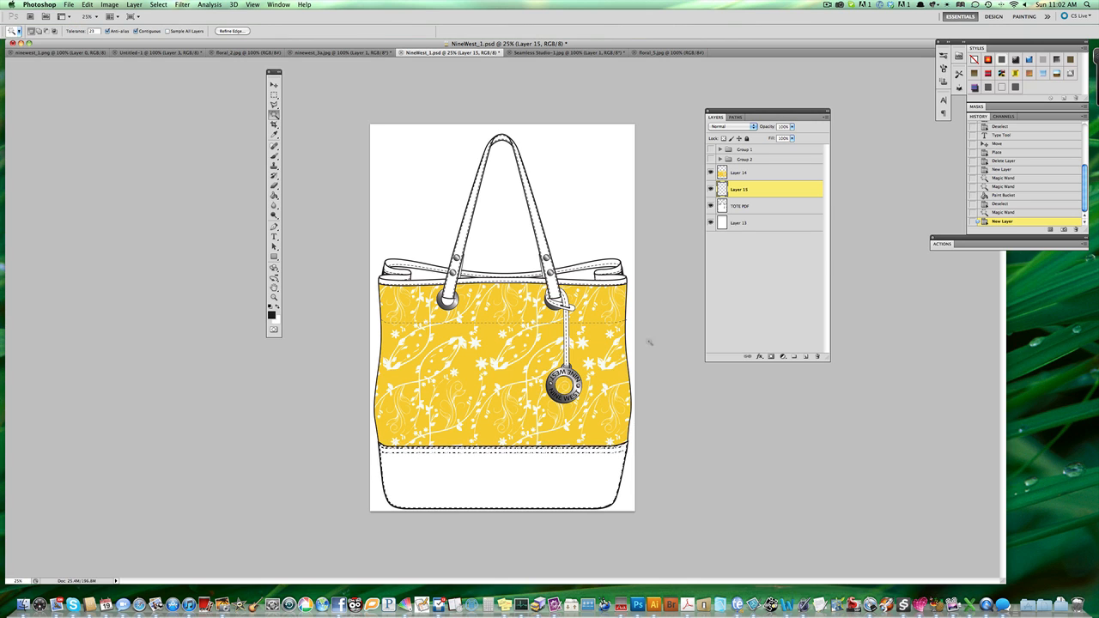
pyautogui.click(742, 206)
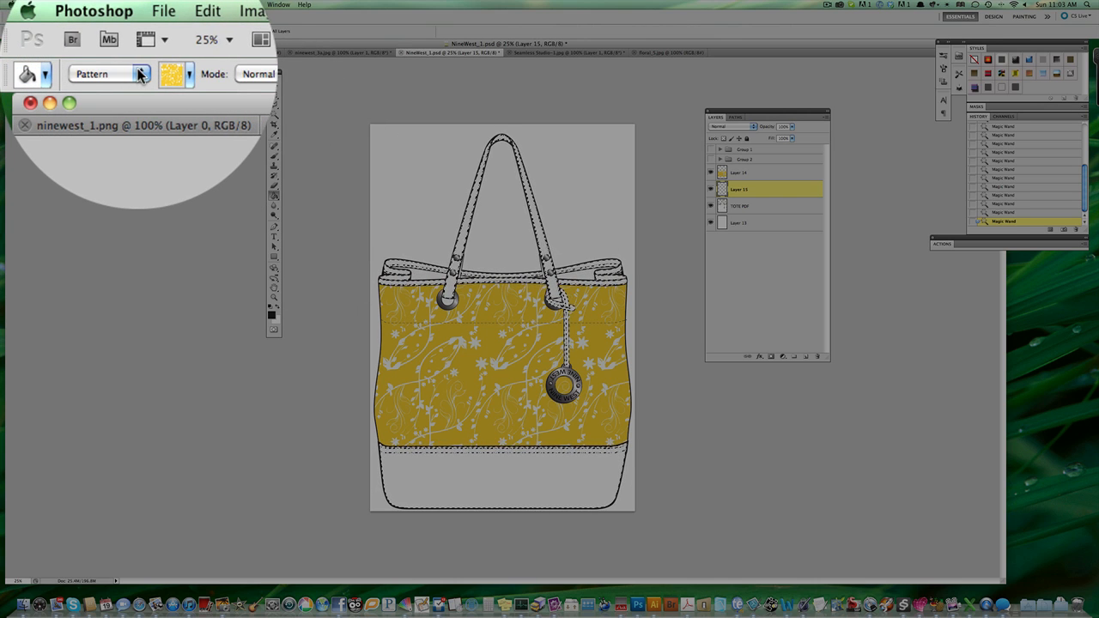
pyautogui.click(137, 66)
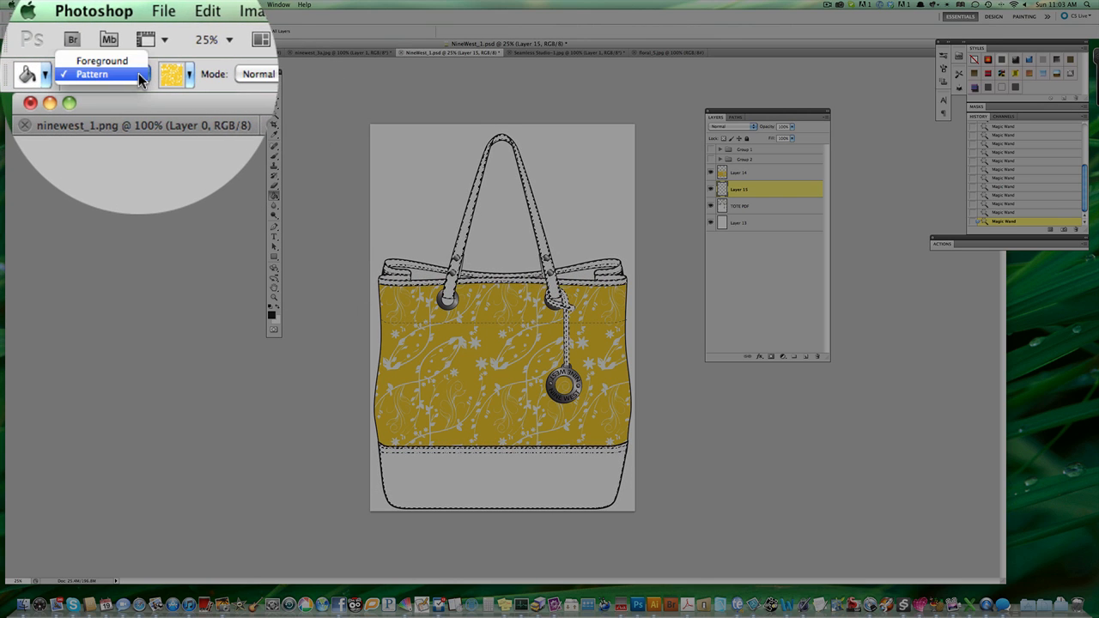
pyautogui.moveTo(106, 59)
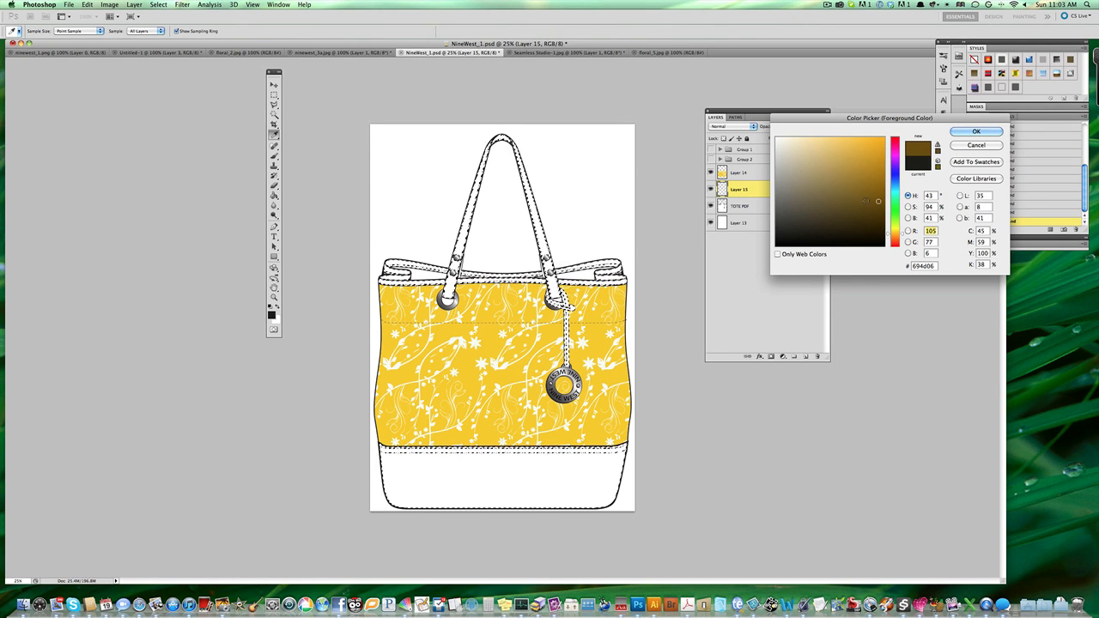
# Choose a dark brown foreground colour for the straps and base, then deselect everything
pyautogui.click(876, 215)
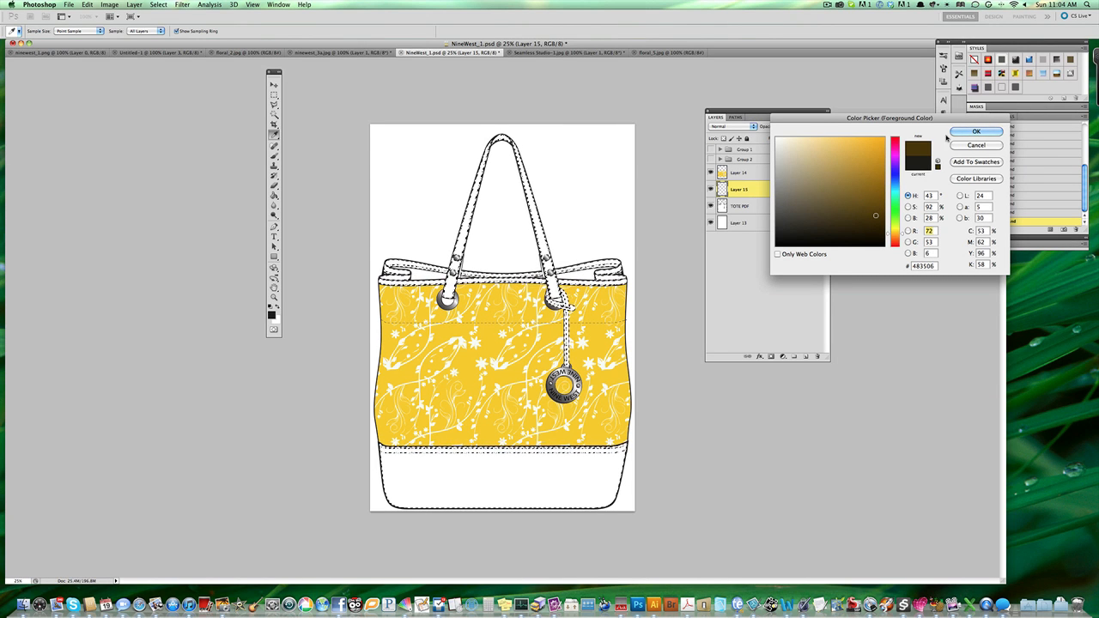
pyautogui.click(824, 210)
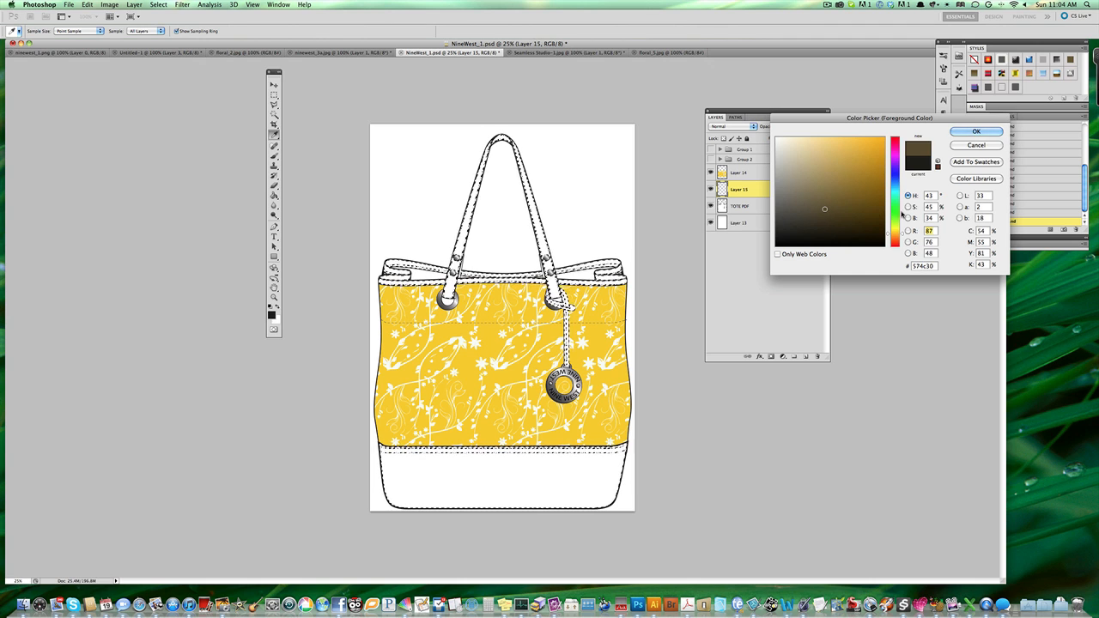
pyautogui.click(979, 131)
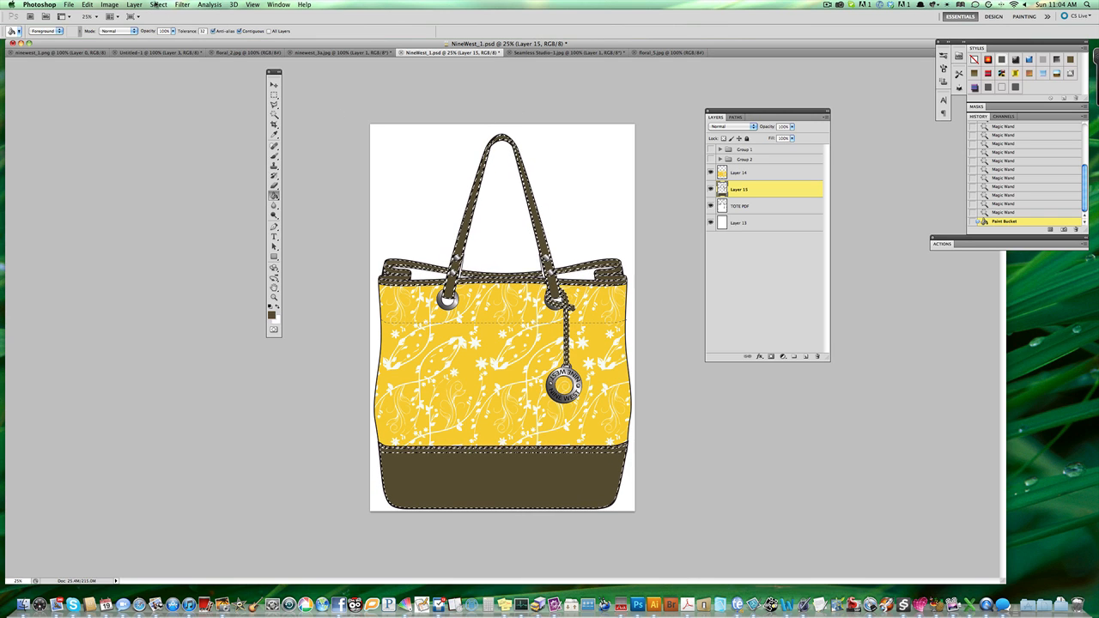
pyautogui.click(151, 7)
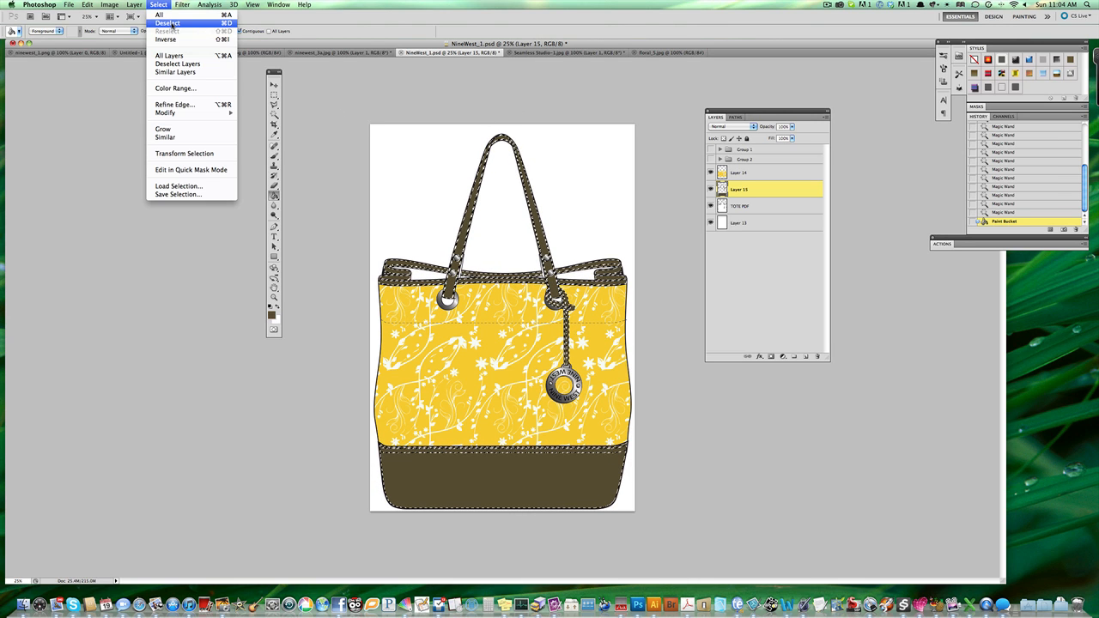
pyautogui.moveTo(160, 17)
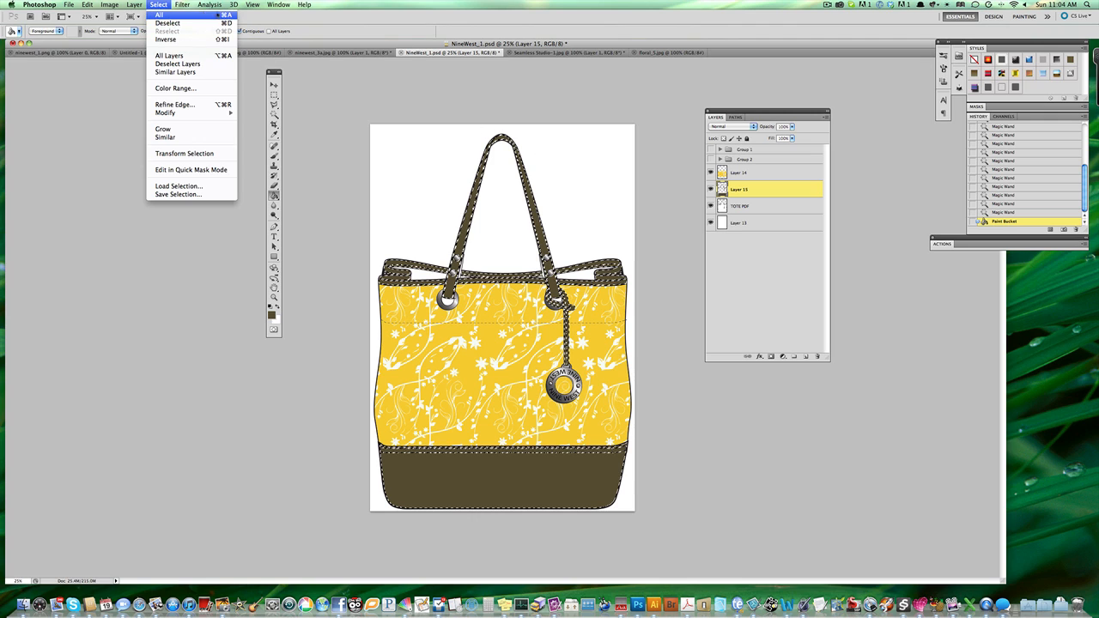
pyautogui.click(165, 27)
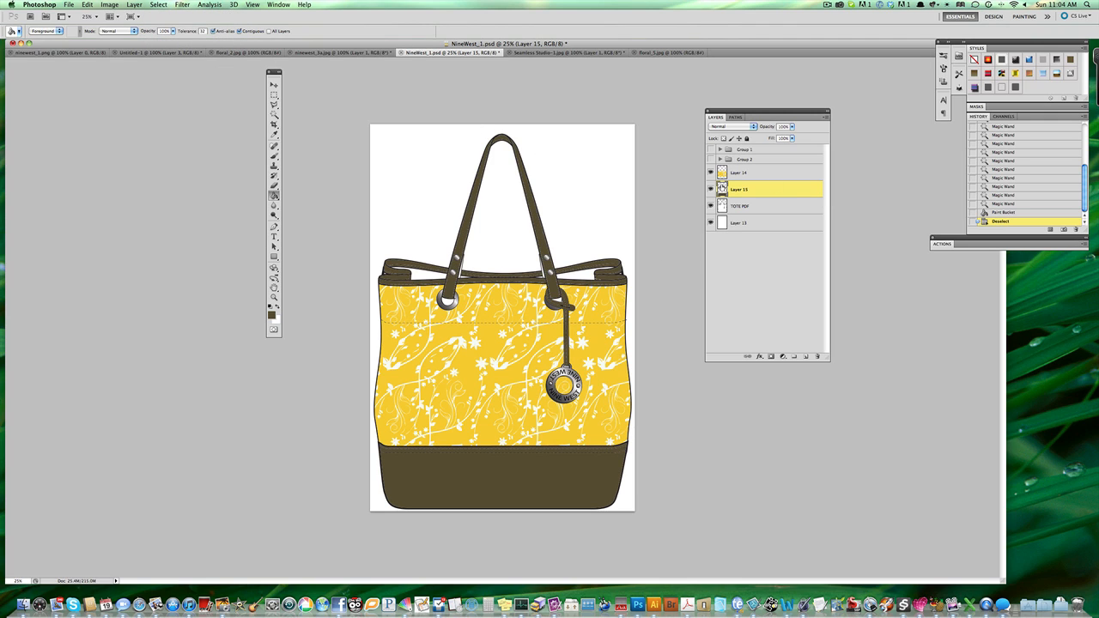
# Select the TOTE BAG layer and add new Layer 16 above it
pyautogui.click(748, 206)
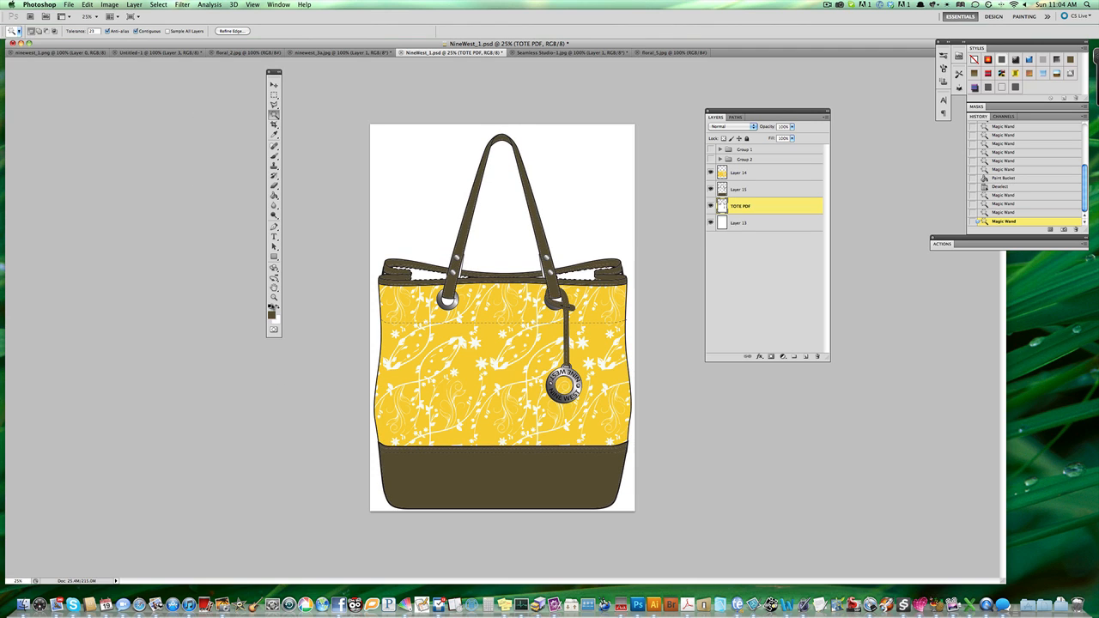
pyautogui.click(273, 212)
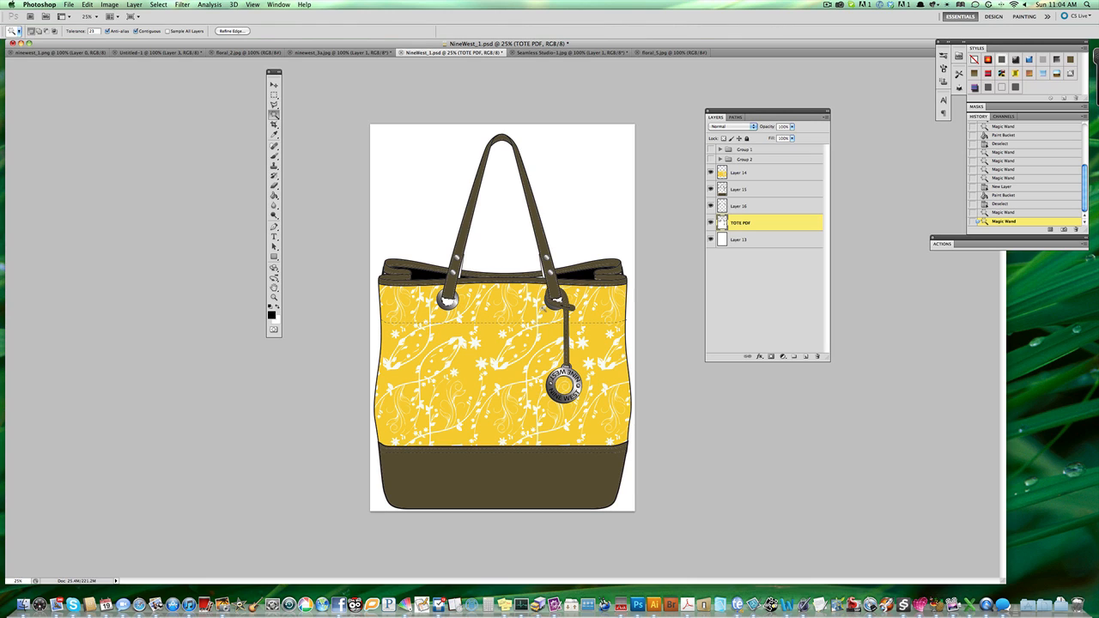
pyautogui.click(757, 206)
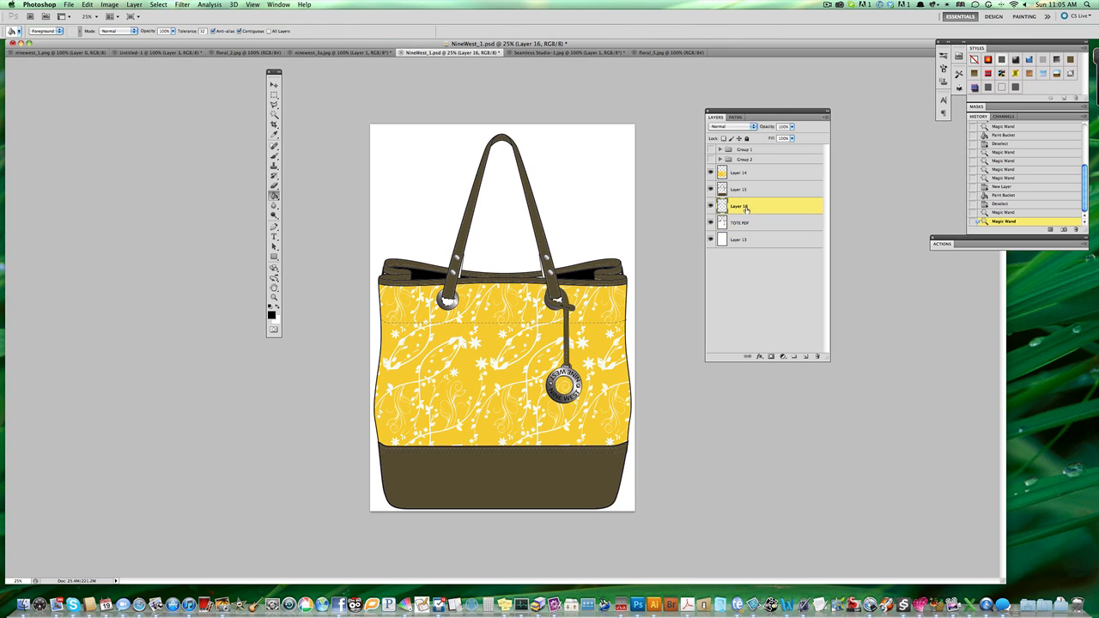
pyautogui.click(441, 298)
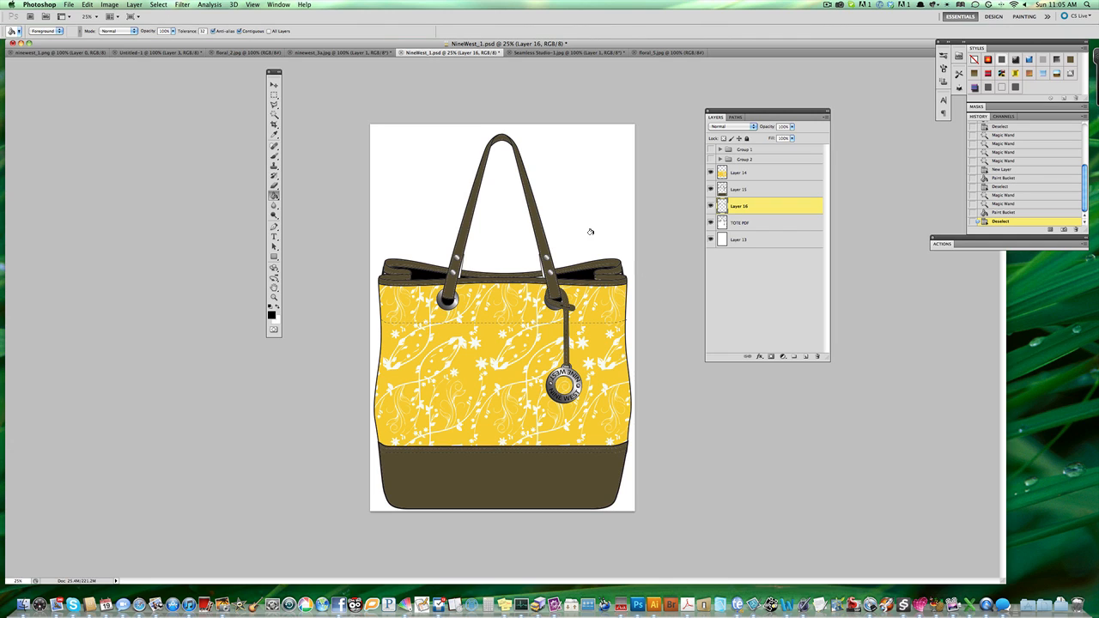
pyautogui.moveTo(448, 271)
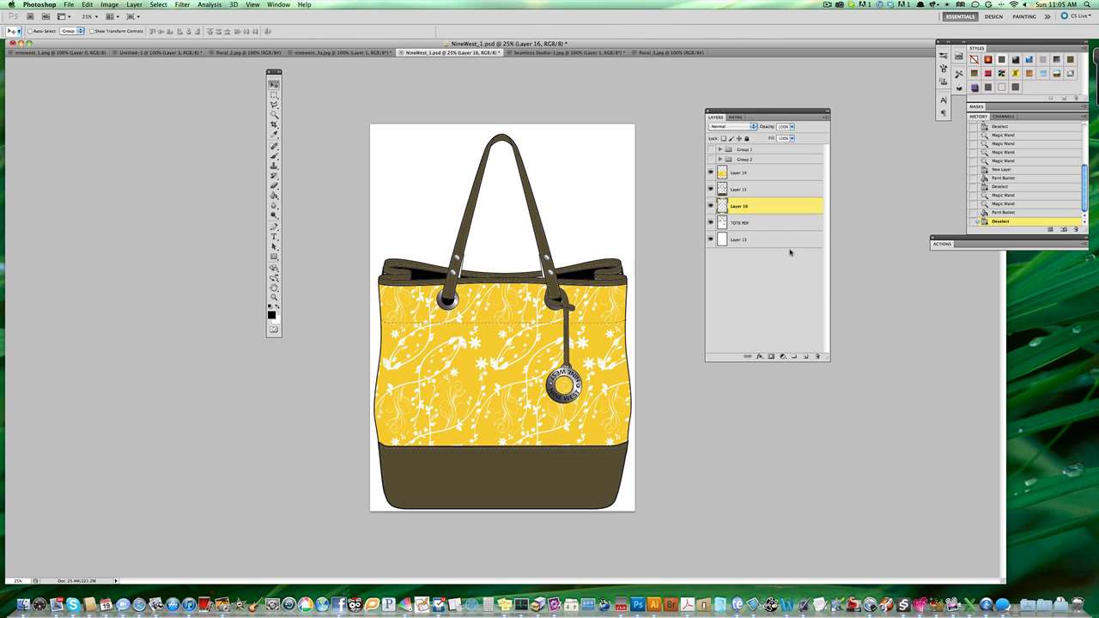
pyautogui.moveTo(474, 199)
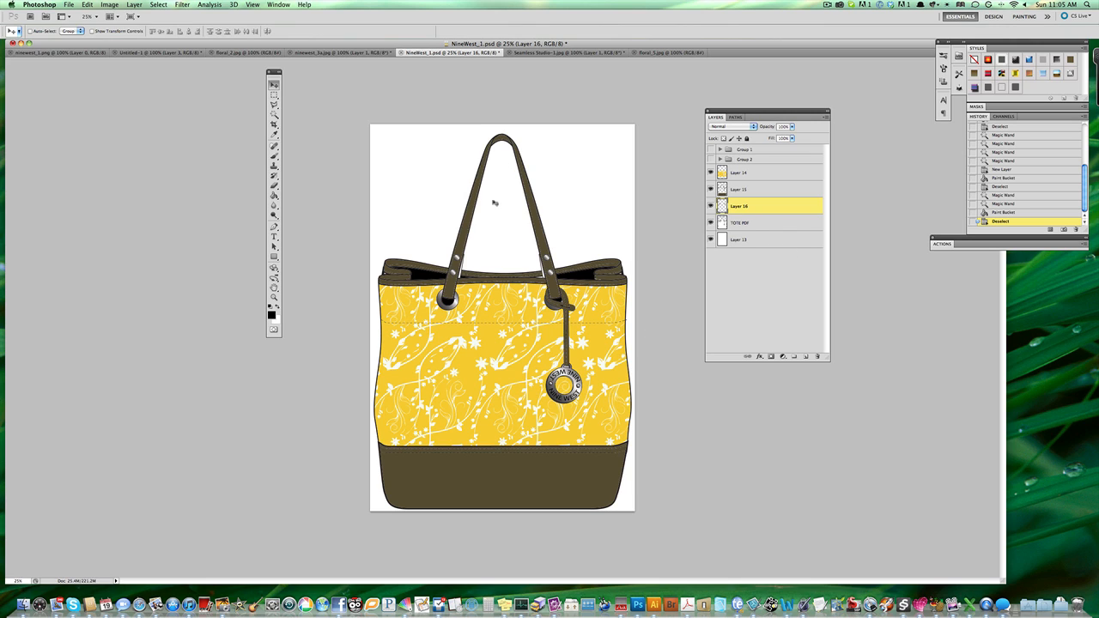
# Save the finished tote bag design as a JPEG copy via Save As
pyautogui.click(100, 7)
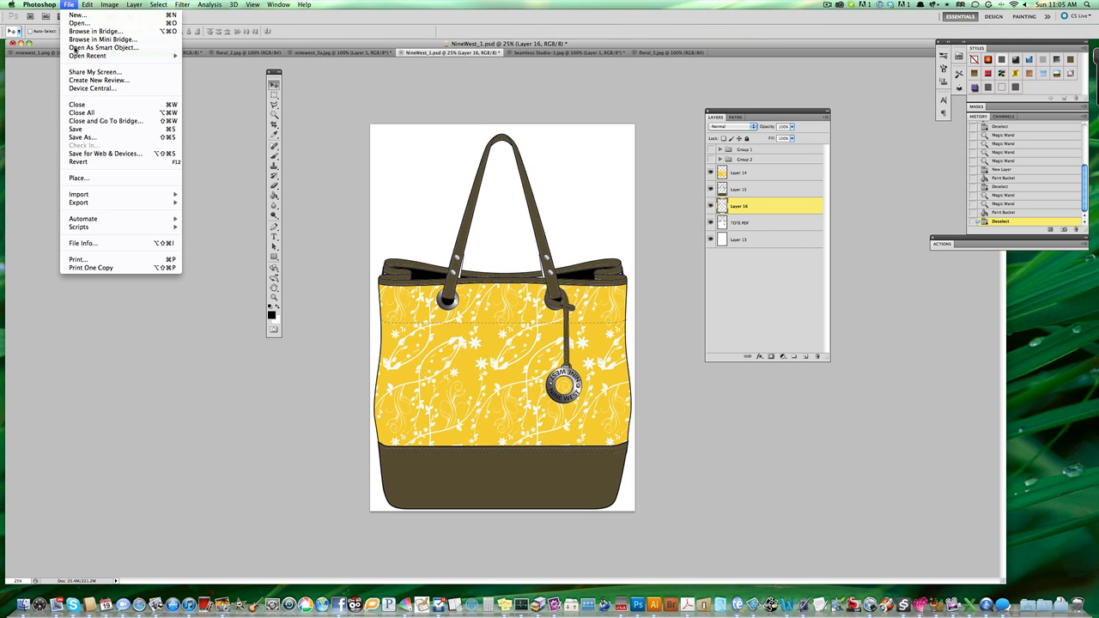
pyautogui.click(82, 137)
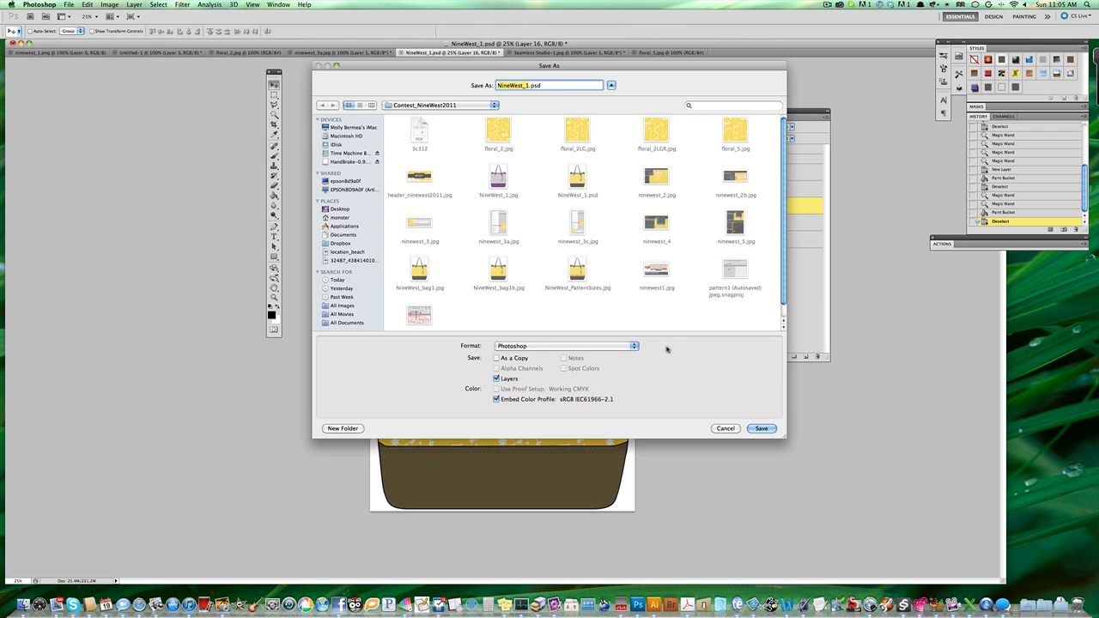
pyautogui.click(563, 347)
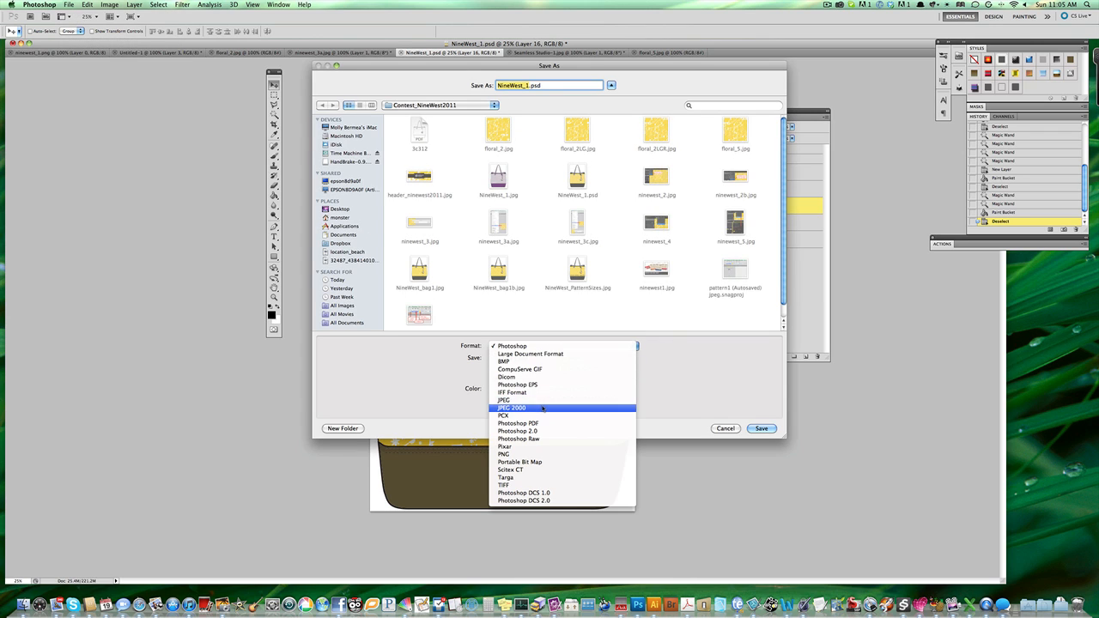
pyautogui.click(502, 401)
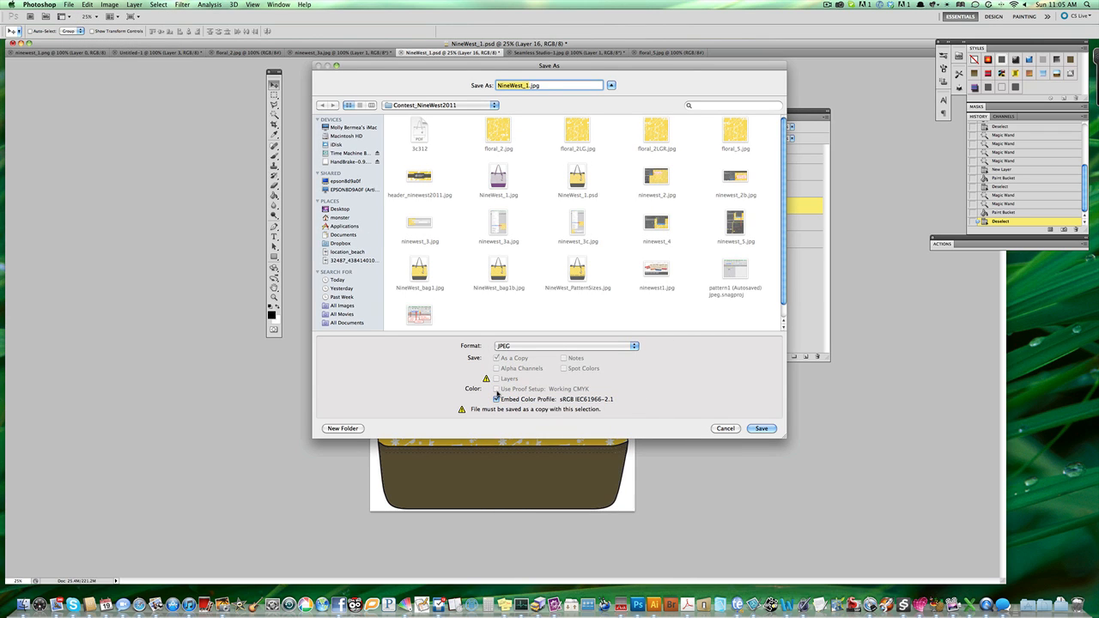
pyautogui.click(761, 430)
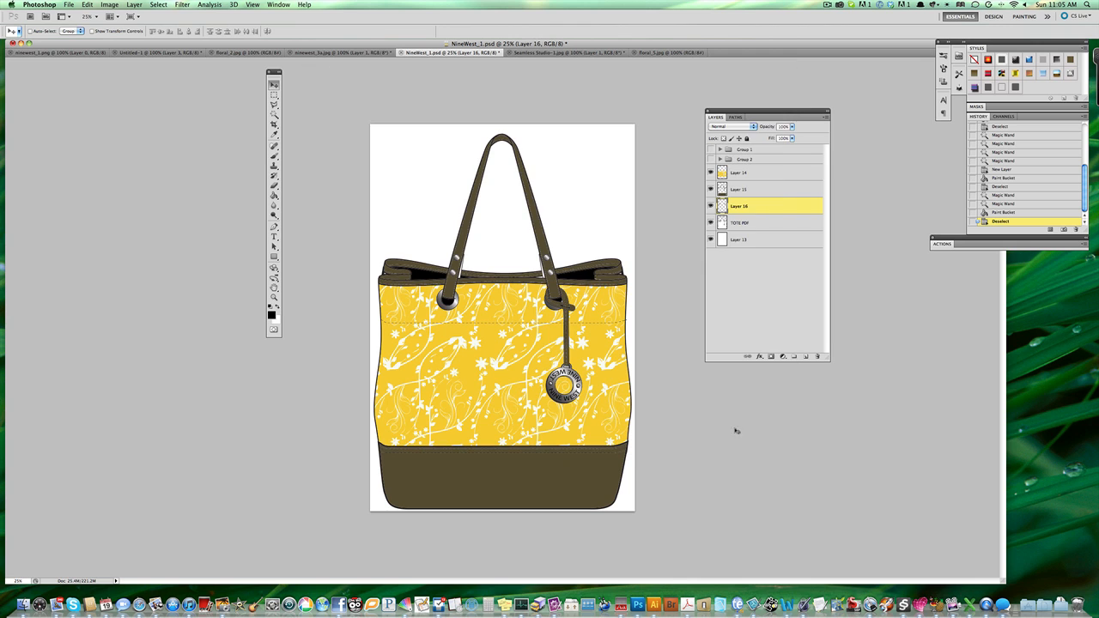